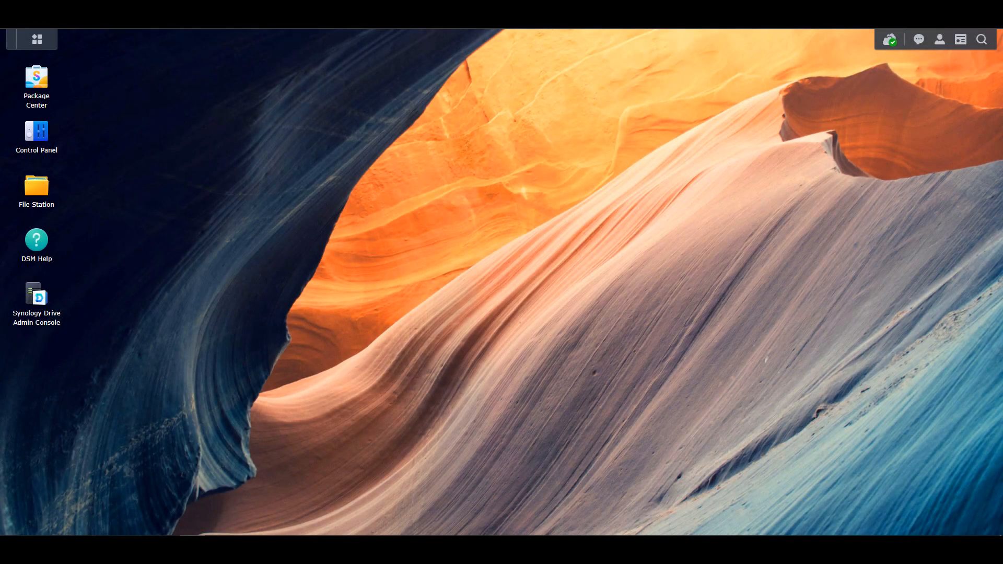
mouse_move(650, 342)
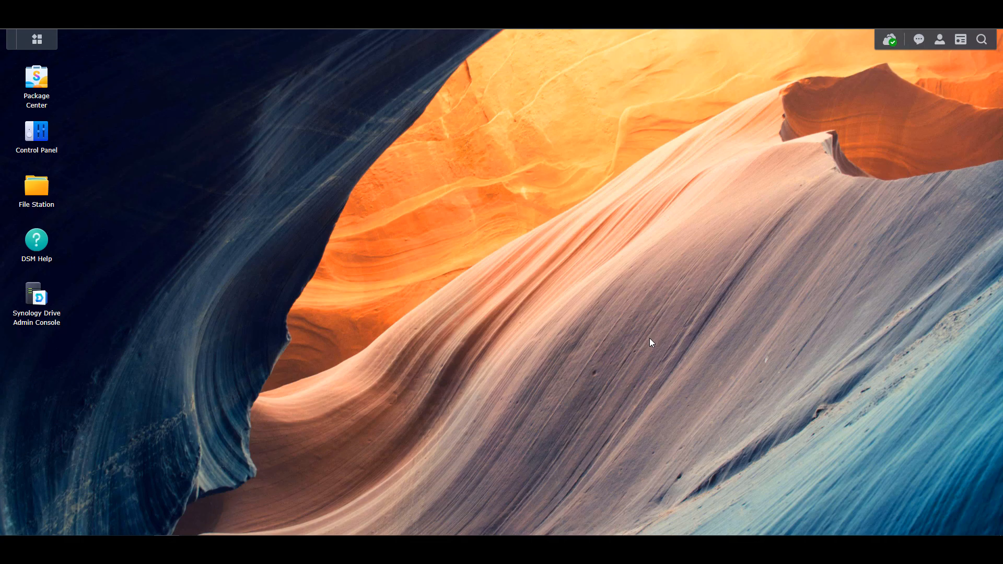
mouse_move(36, 39)
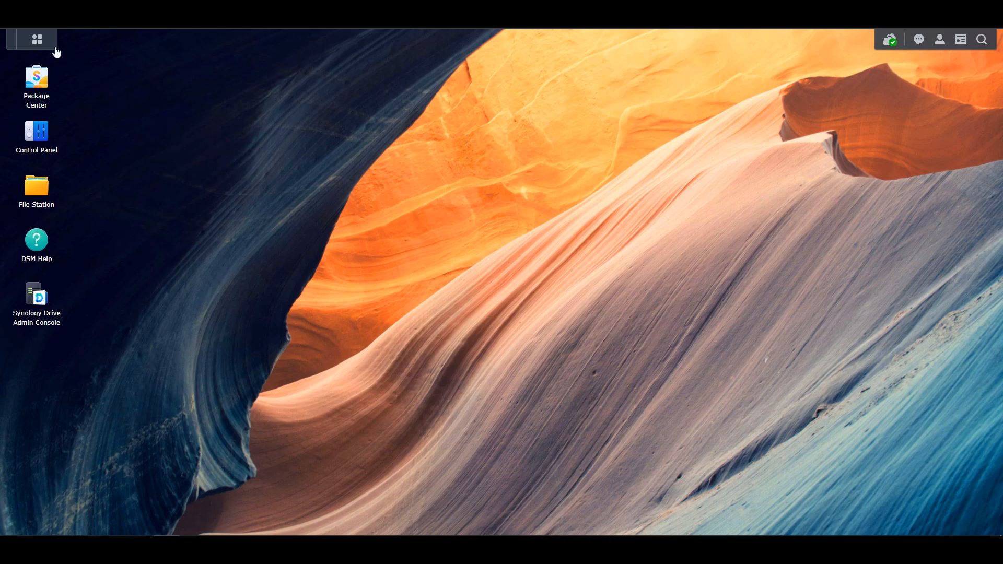
Step: Launch Docker, then create a Unifi-Controller folder inside the docker shared folder in File Station
click(37, 39)
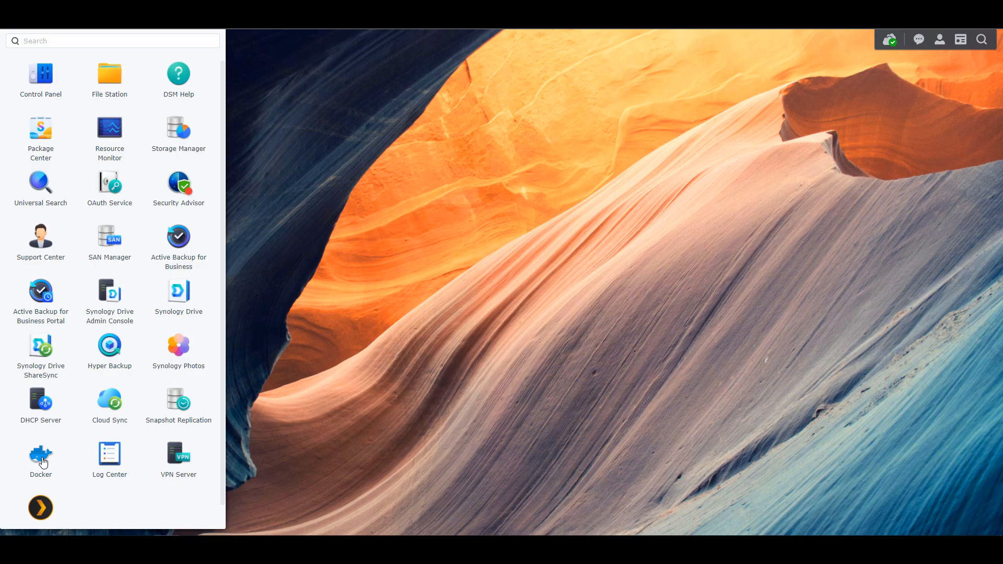
click(41, 454)
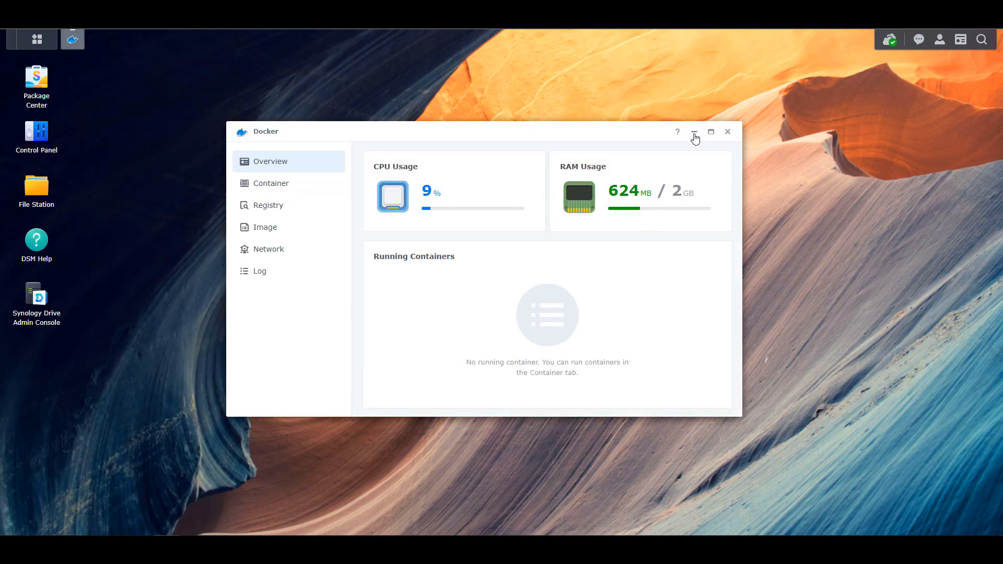
double_click(36, 192)
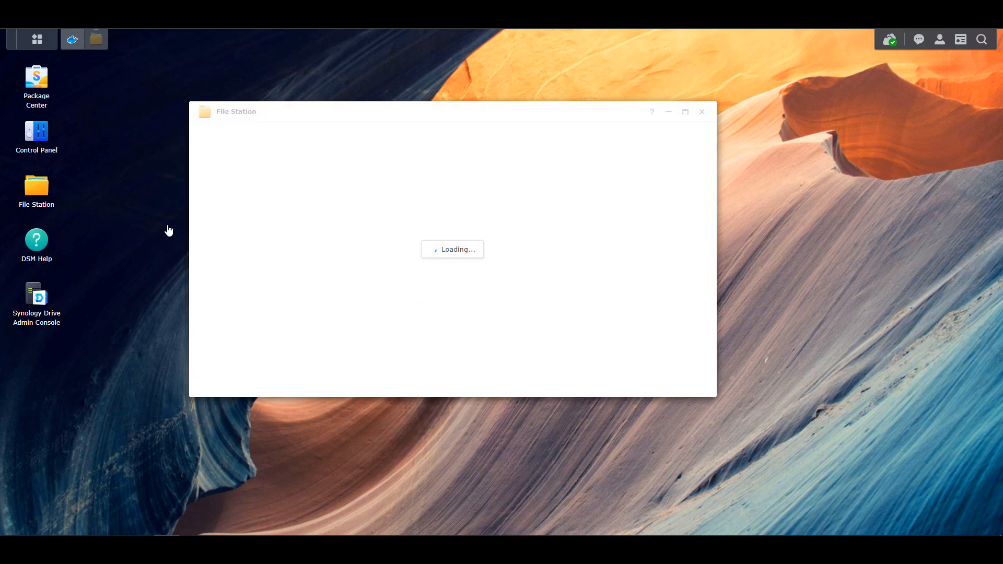
click(322, 156)
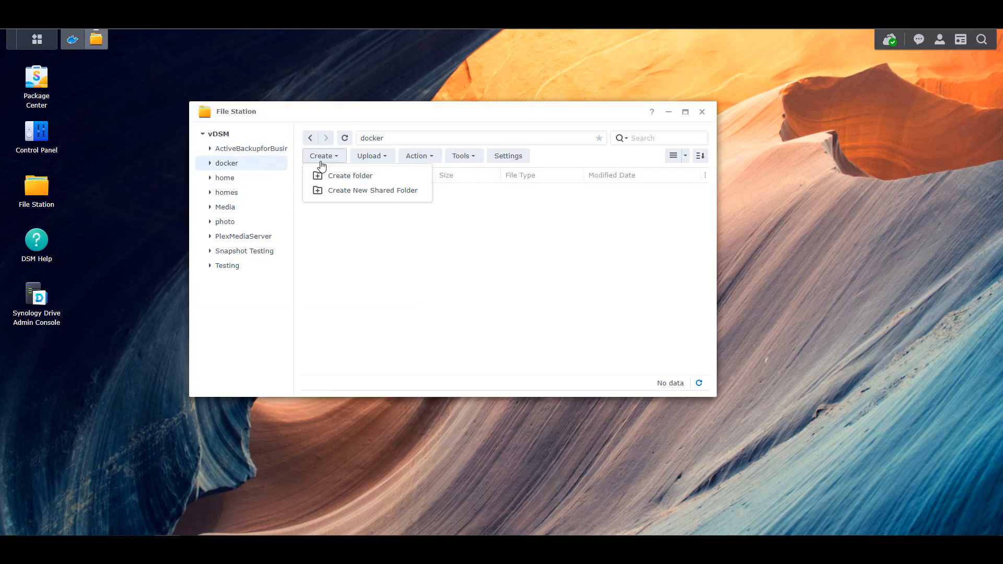
click(351, 176)
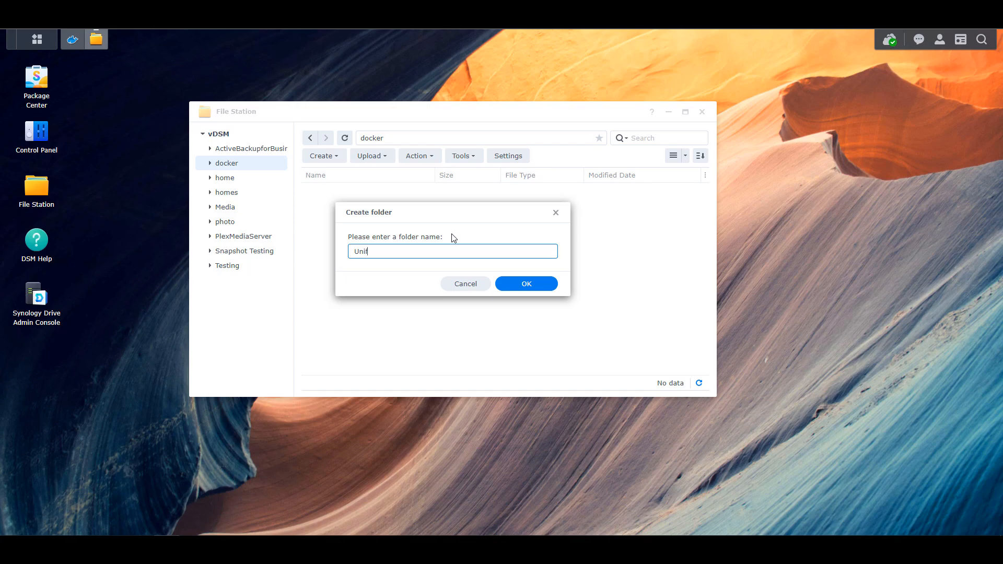
text(-Controller)
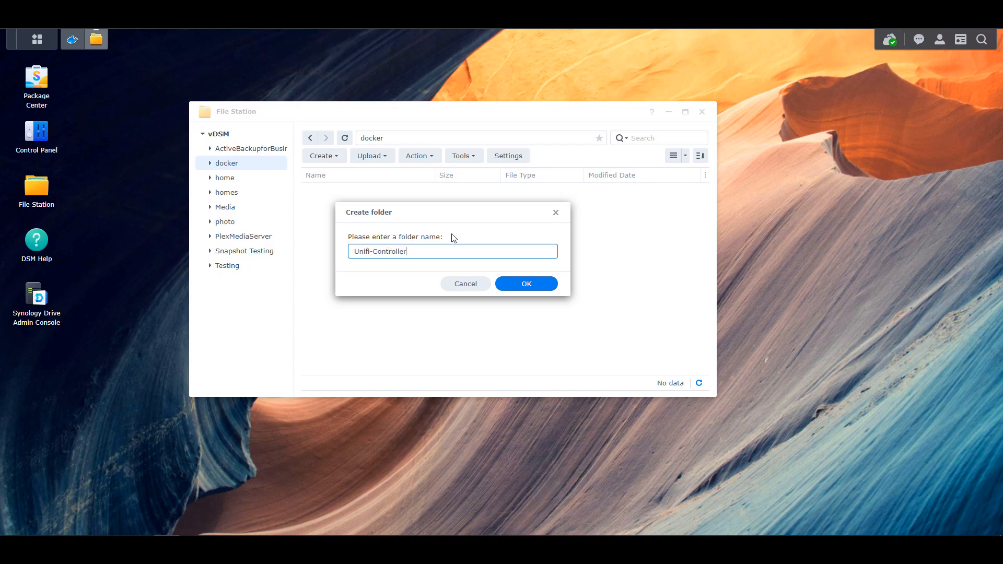
click(525, 283)
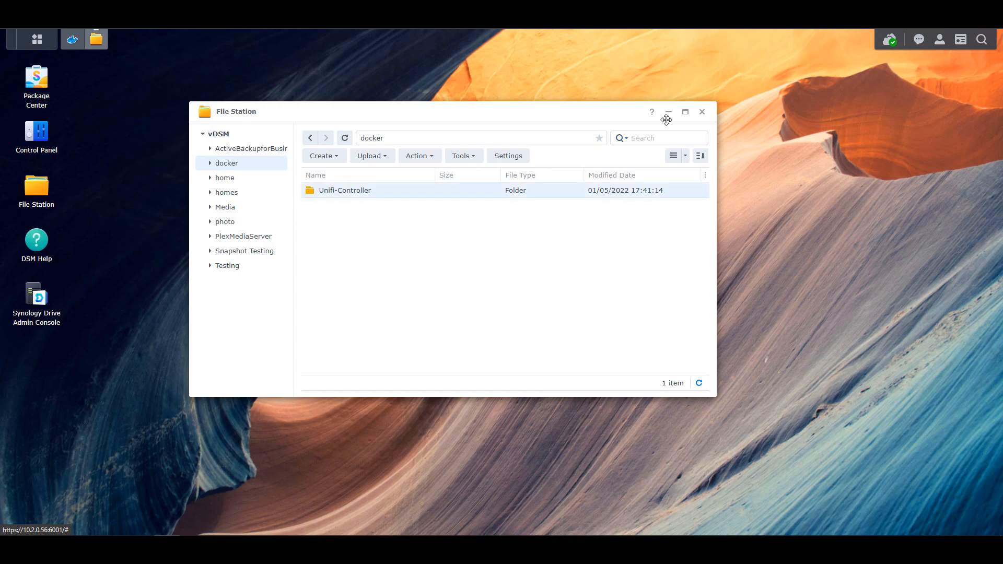
Step: Search the registry for 'unifi' and download jacobalberty/unifi with the latest tag
click(72, 39)
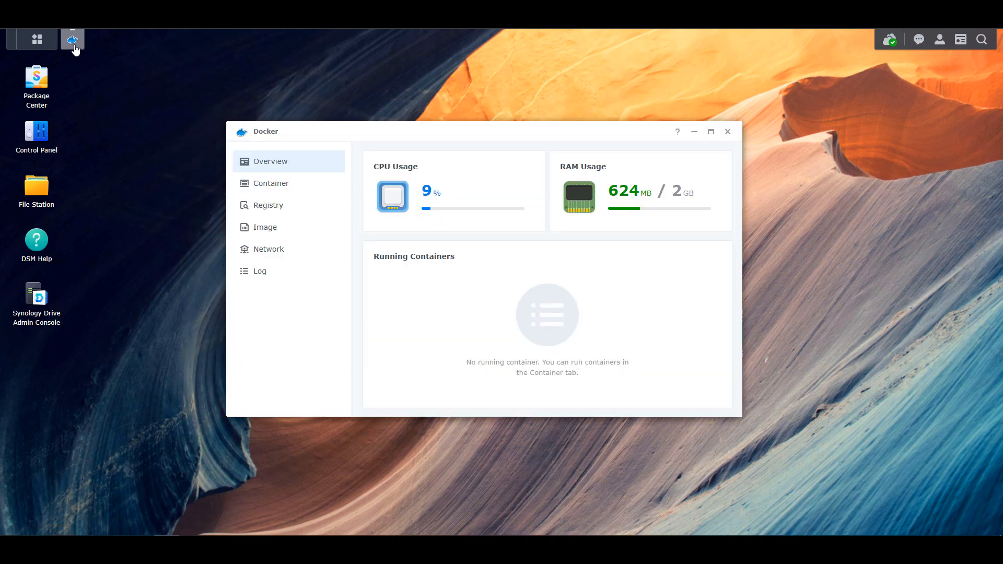
click(268, 204)
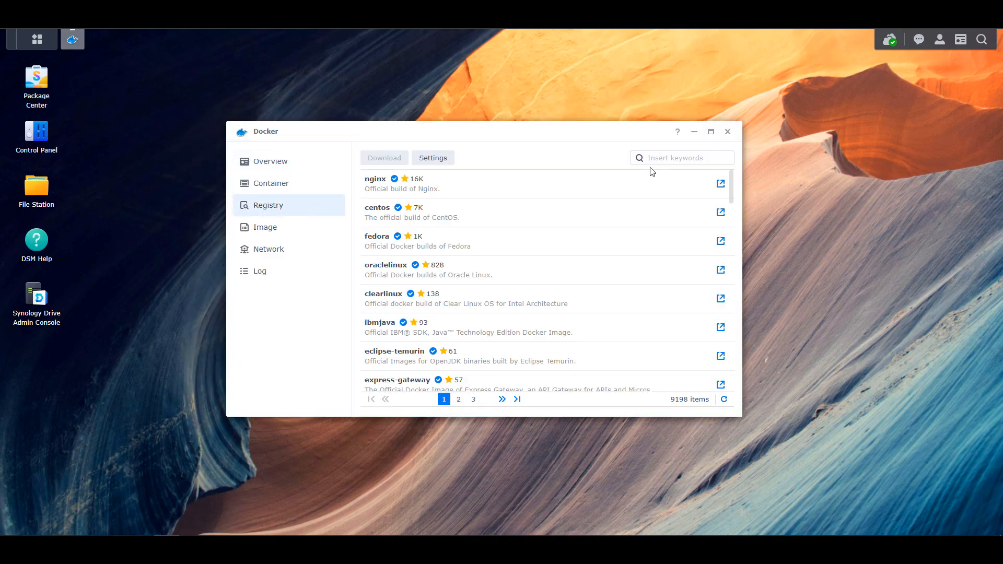
text(unifi)
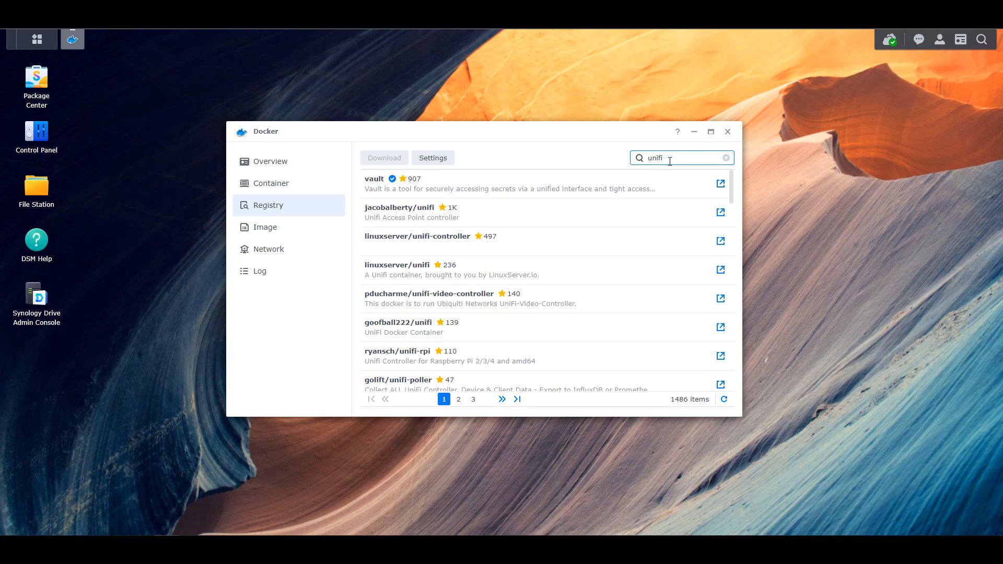
mouse_move(512, 216)
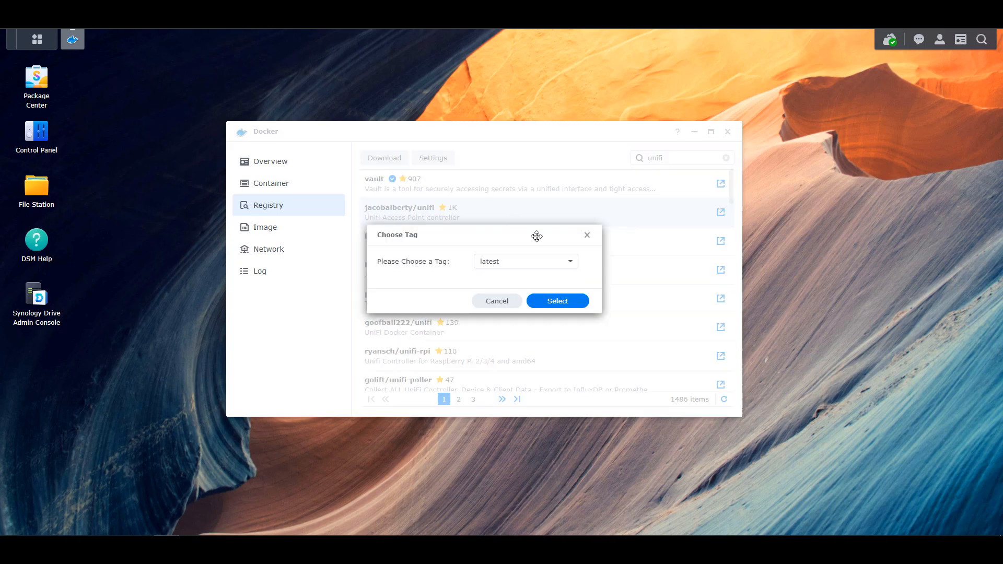
click(557, 301)
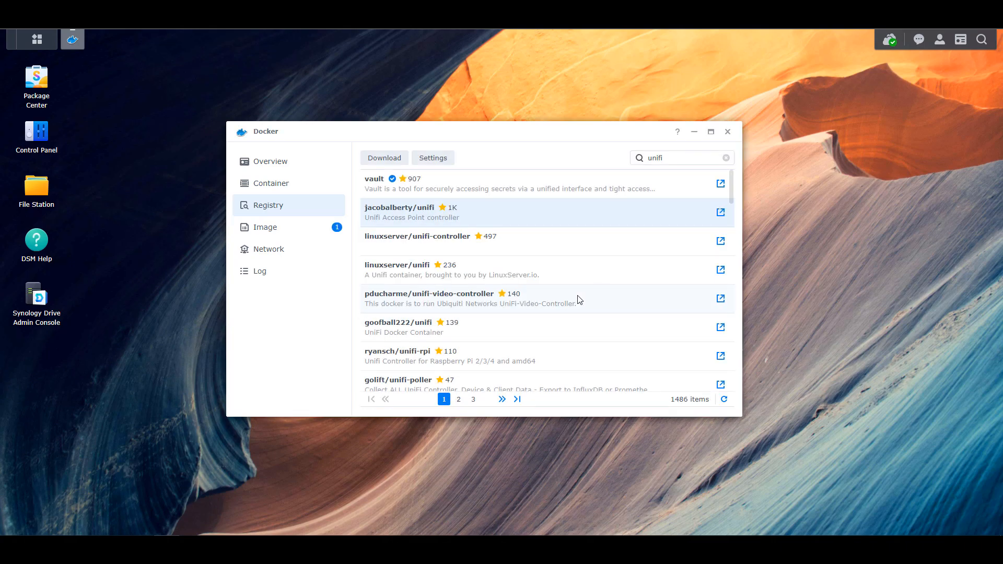
mouse_move(324, 364)
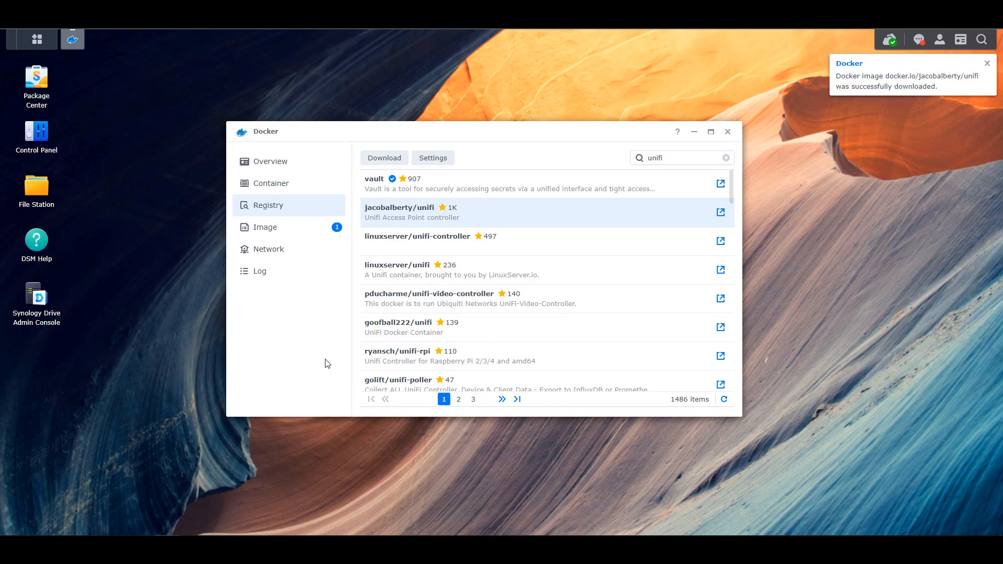
mouse_move(287, 231)
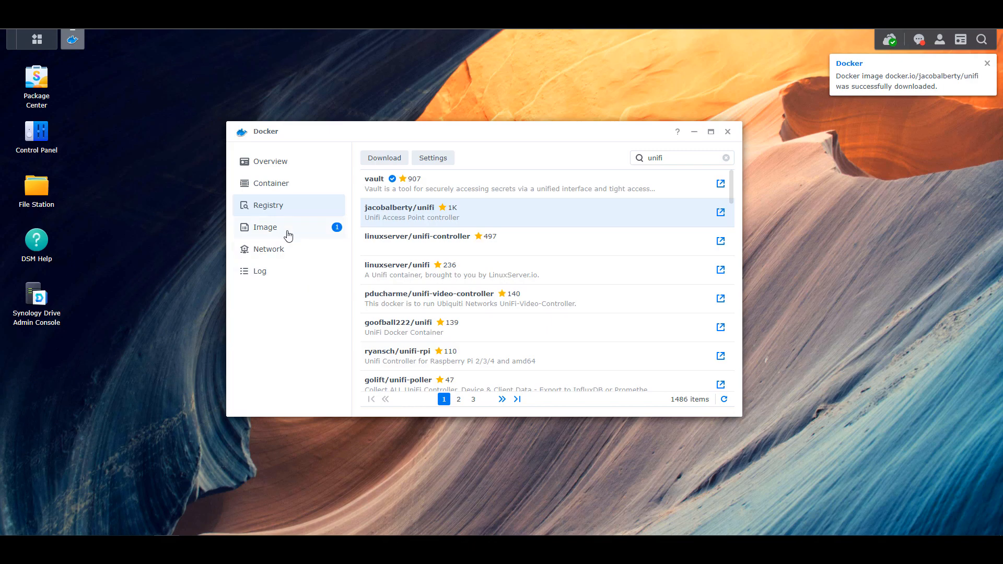
Step: Launch jacobalberty/unifi as a container named Unifi-Controller with auto-restart enabled
click(264, 227)
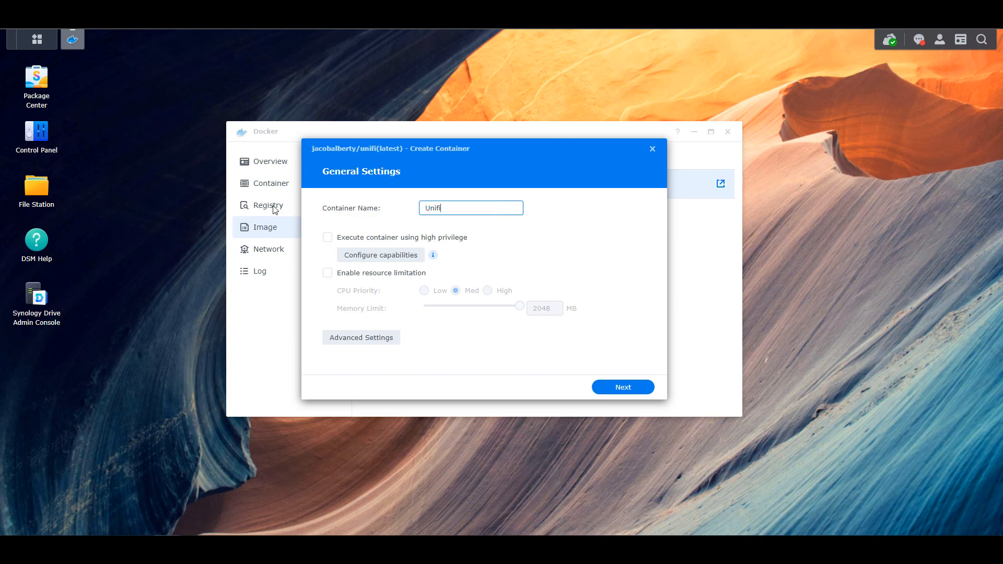
text(-Controller)
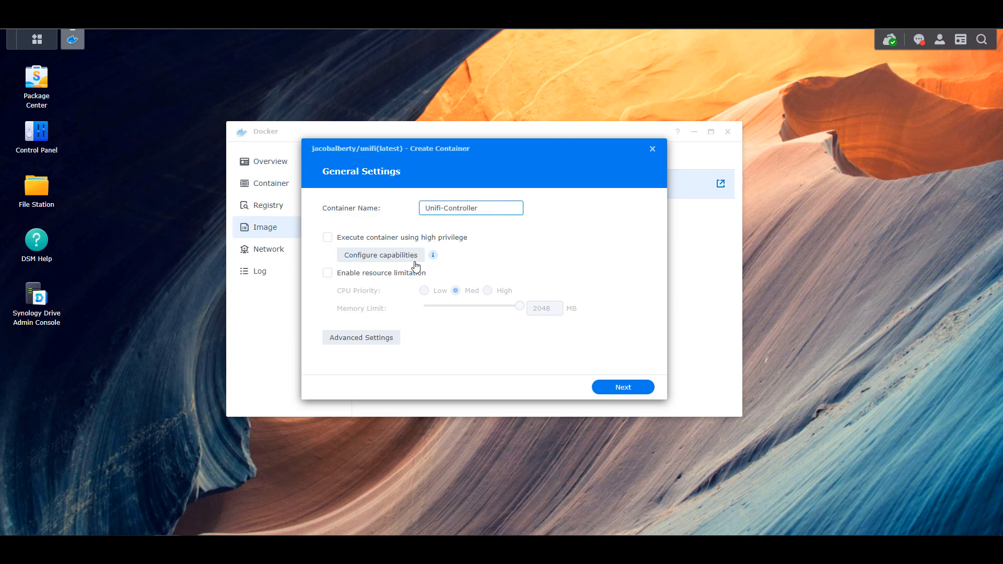
mouse_move(361, 337)
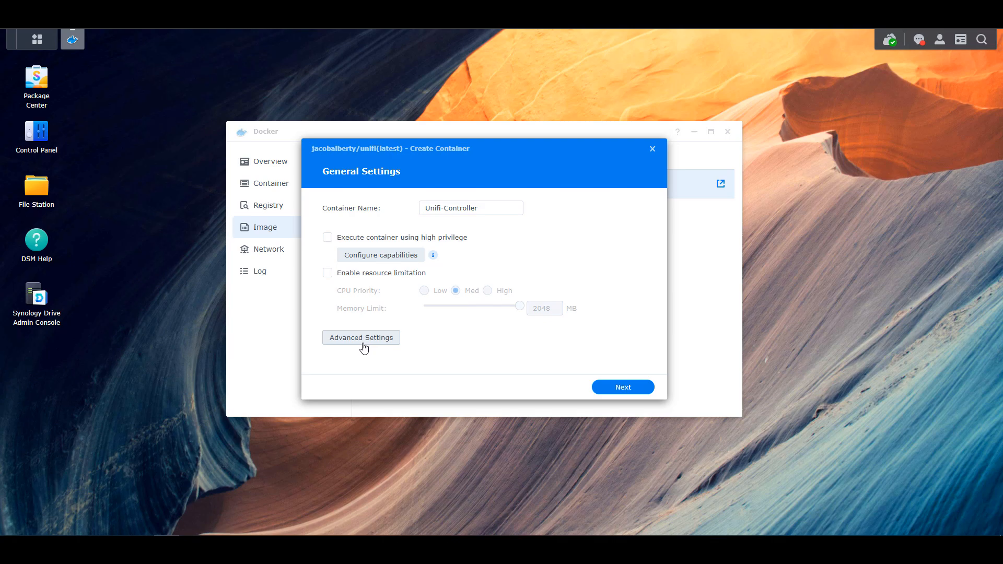
click(361, 337)
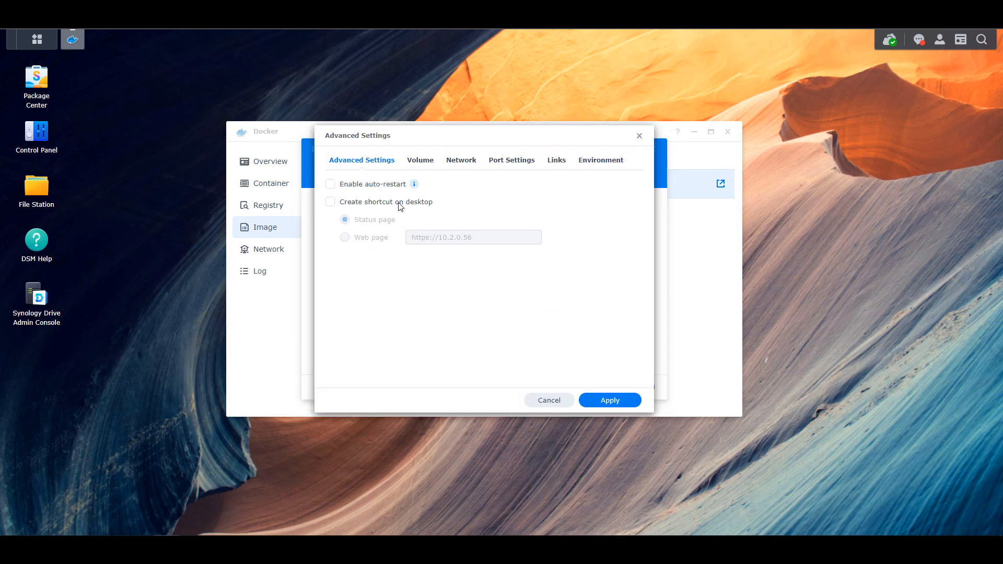
click(330, 184)
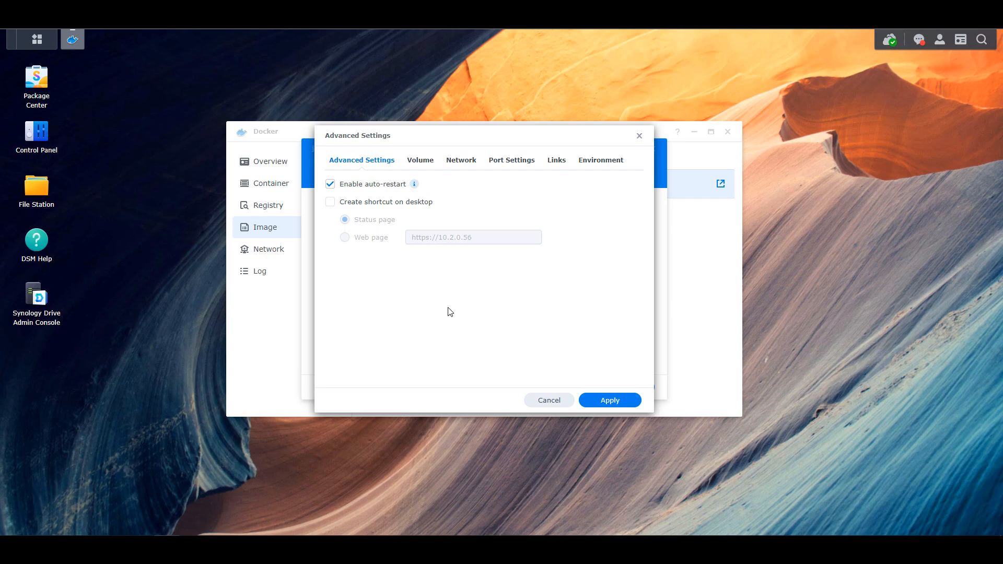
mouse_move(454, 304)
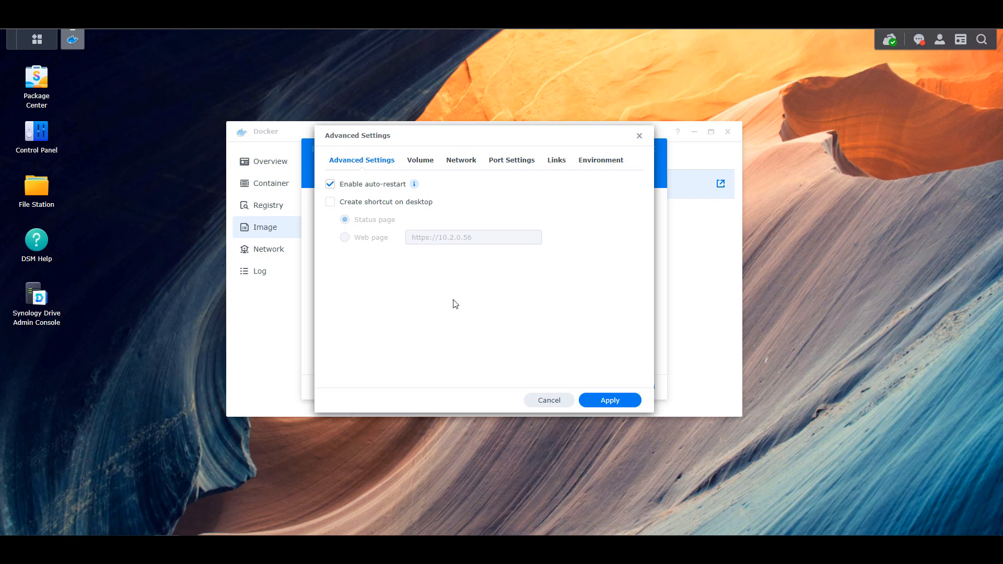
mouse_move(420, 160)
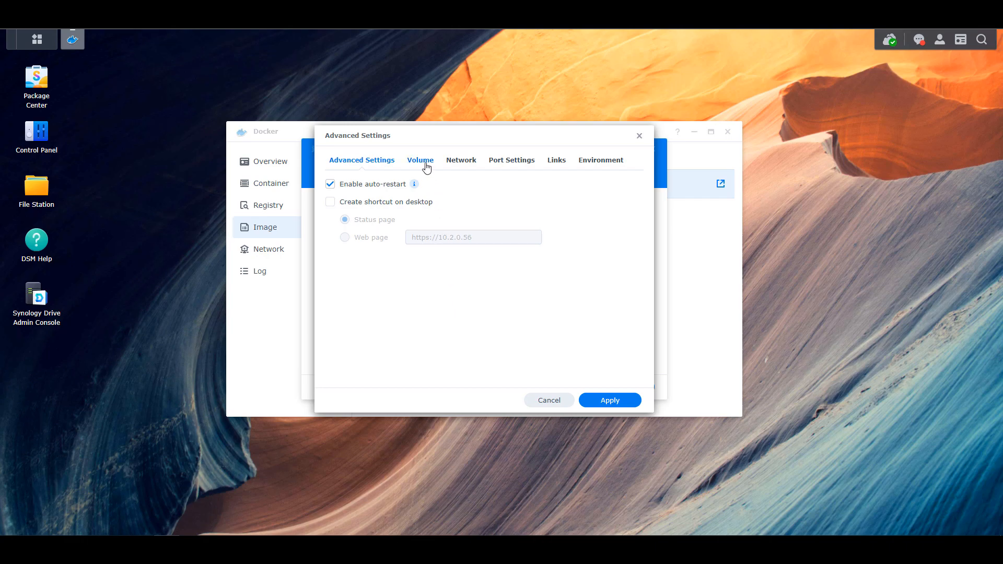
Step: Mount the docker/Unifi-Controller folder into the container at /unifi
click(420, 160)
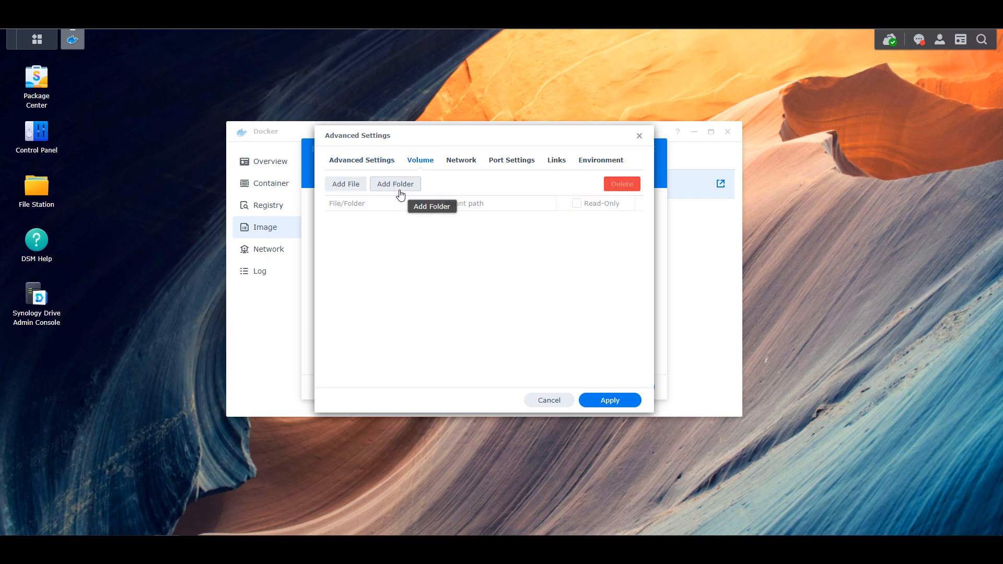
click(395, 183)
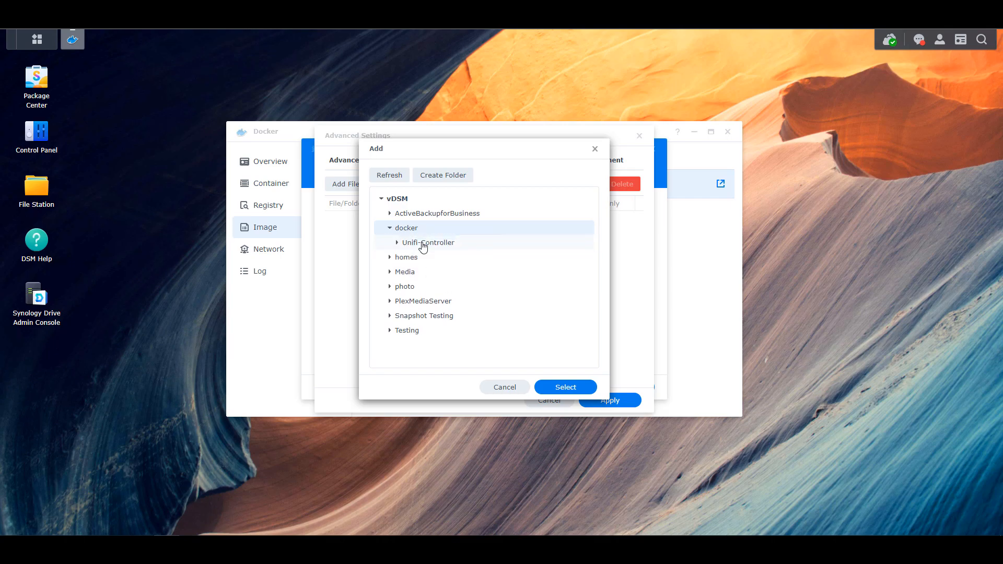
click(564, 387)
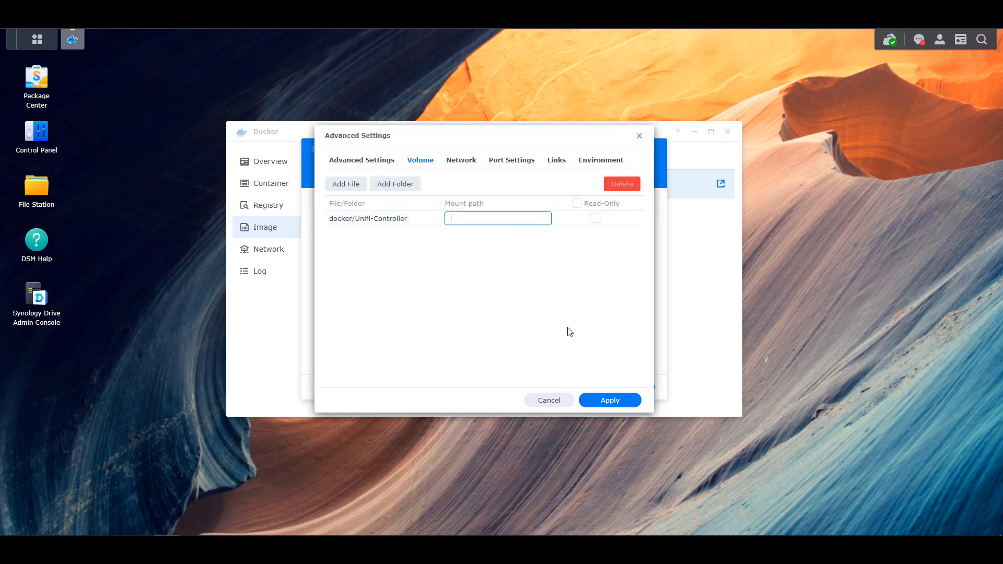
text(/unifi)
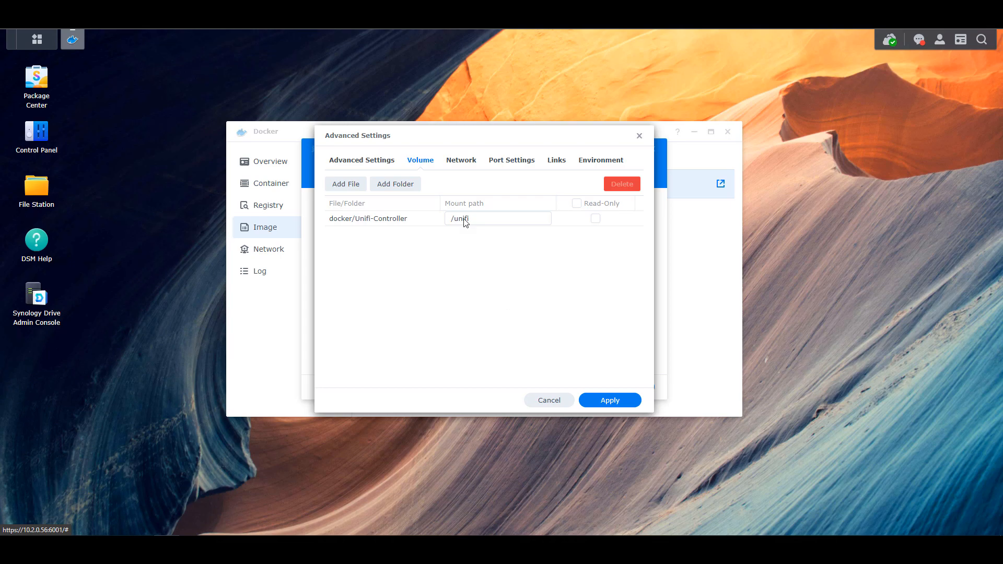
Step: Give the container the host's network and add a new environment variable entry
click(460, 159)
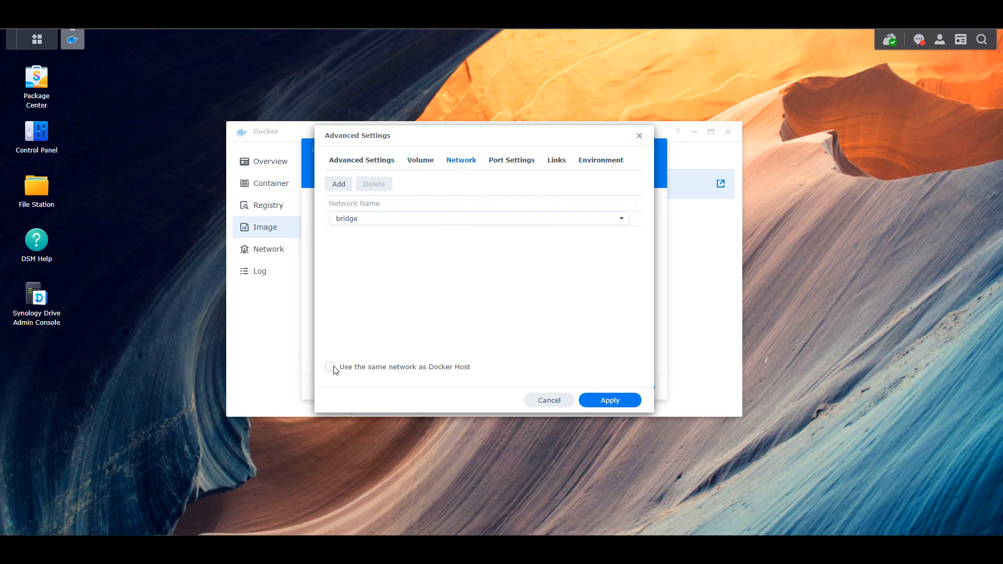
click(331, 367)
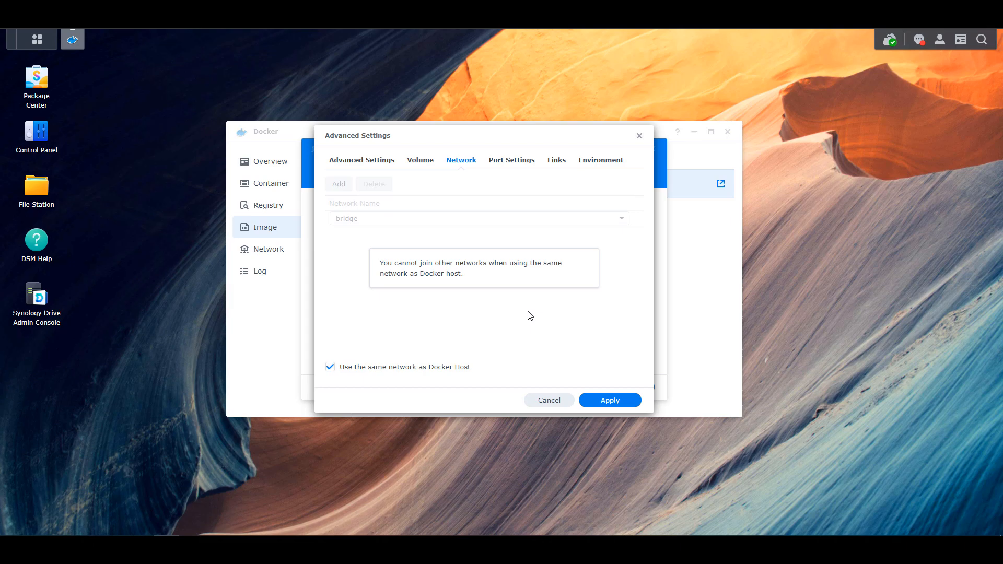
click(600, 160)
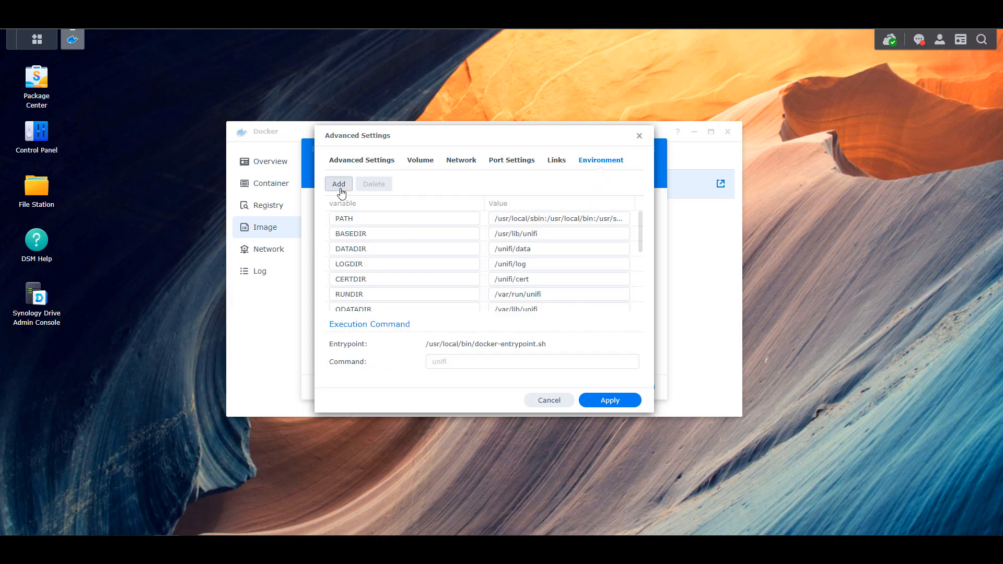
Step: Set TZ to America/New_York and change BIND_PRIV and RUNAS_UID0 to false
click(338, 183)
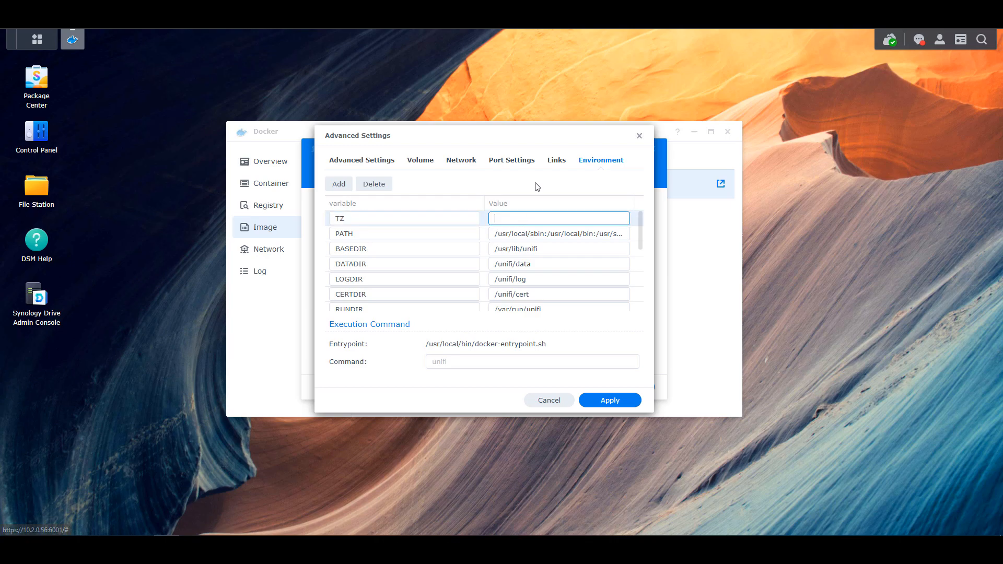
text(America/New)
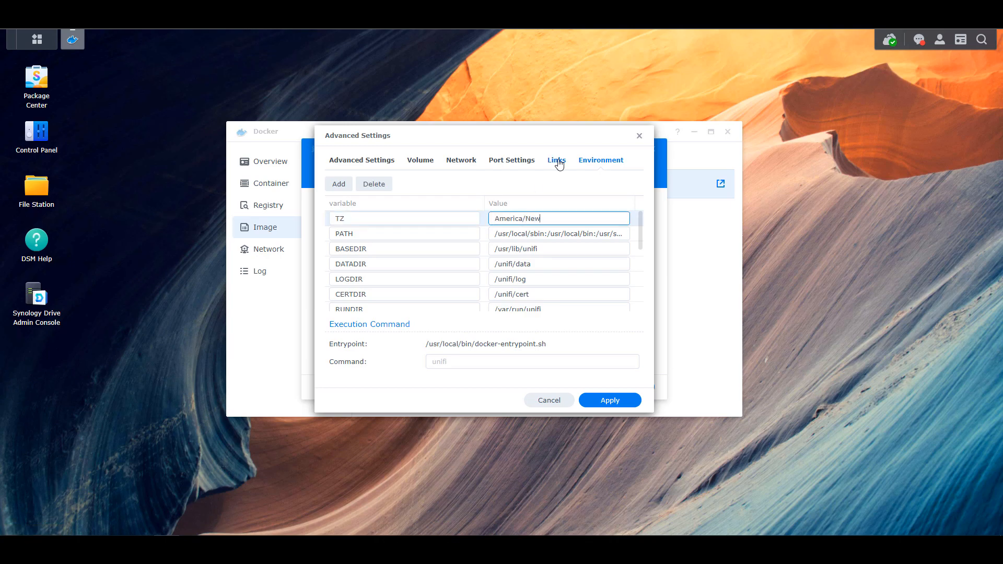
text(_York)
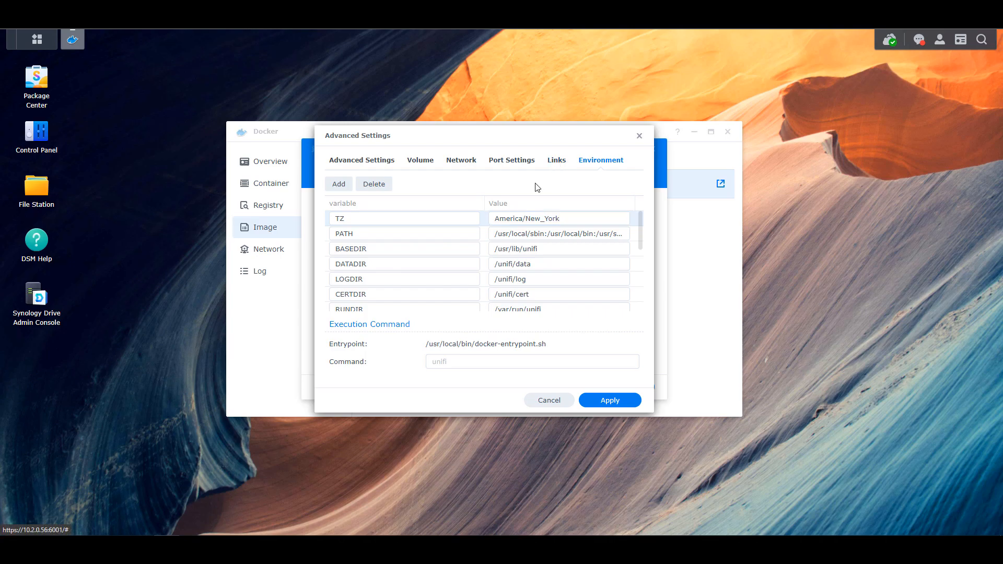
mouse_move(589, 197)
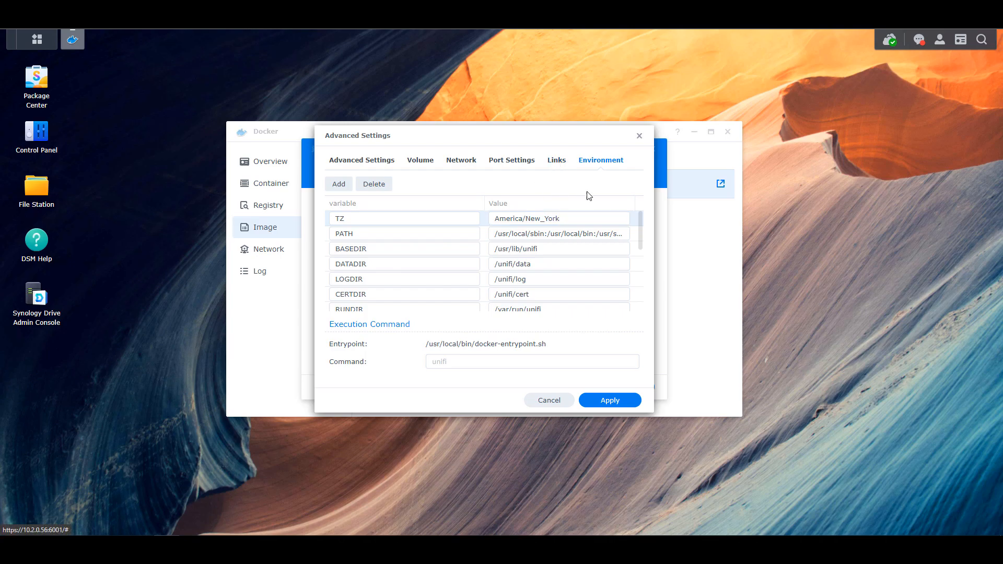
scroll(down, 3)
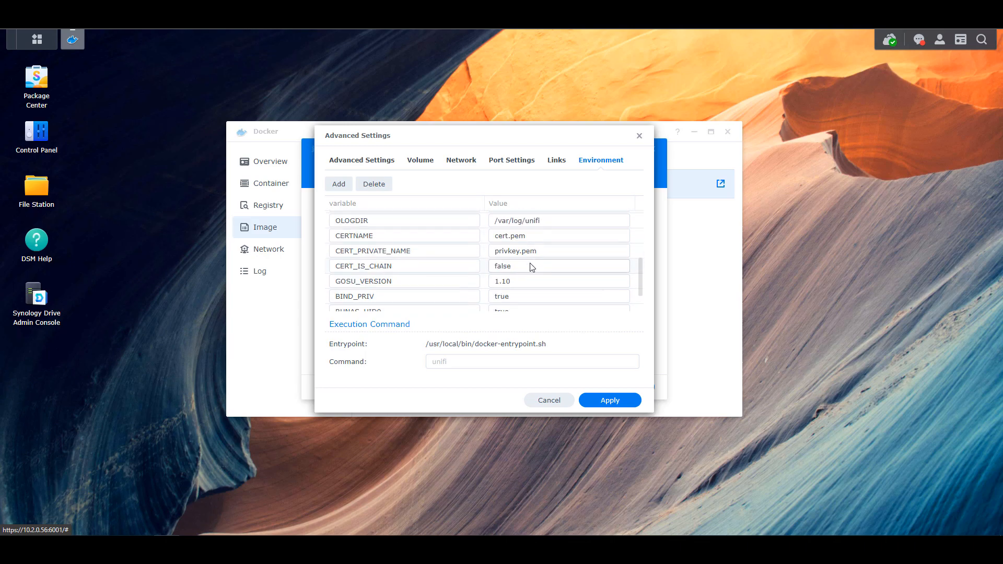
scroll(down, 3)
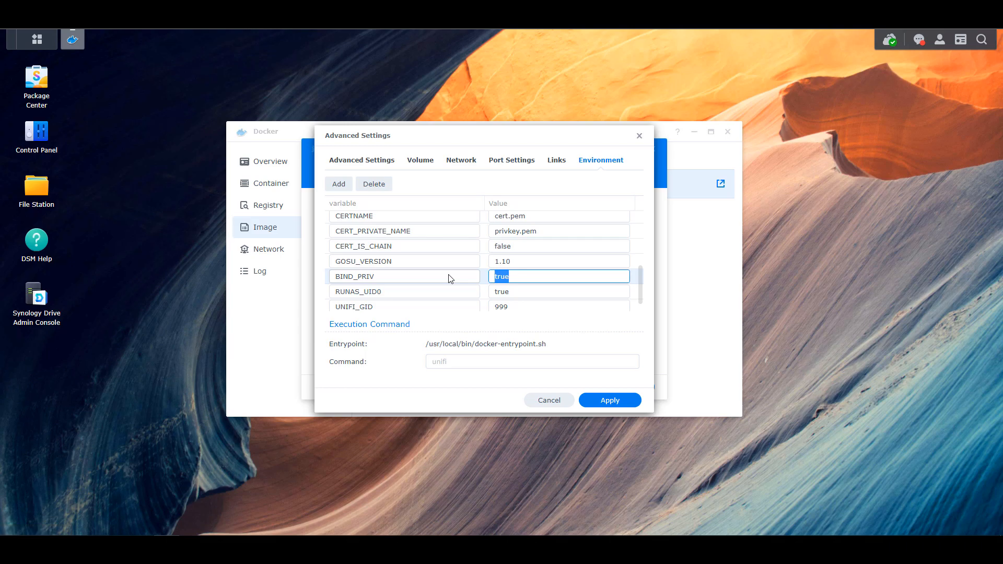
click(559, 291)
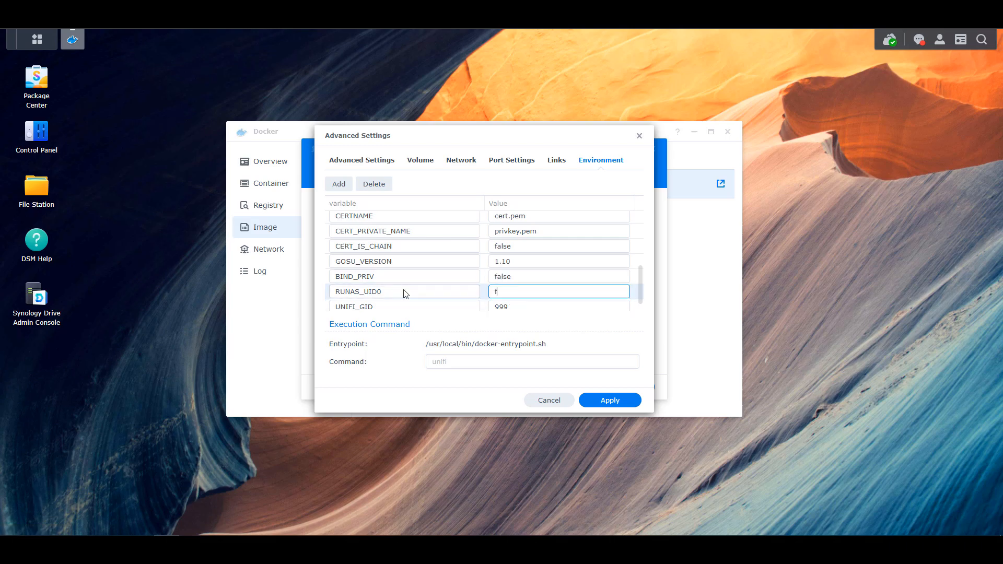
text(alse)
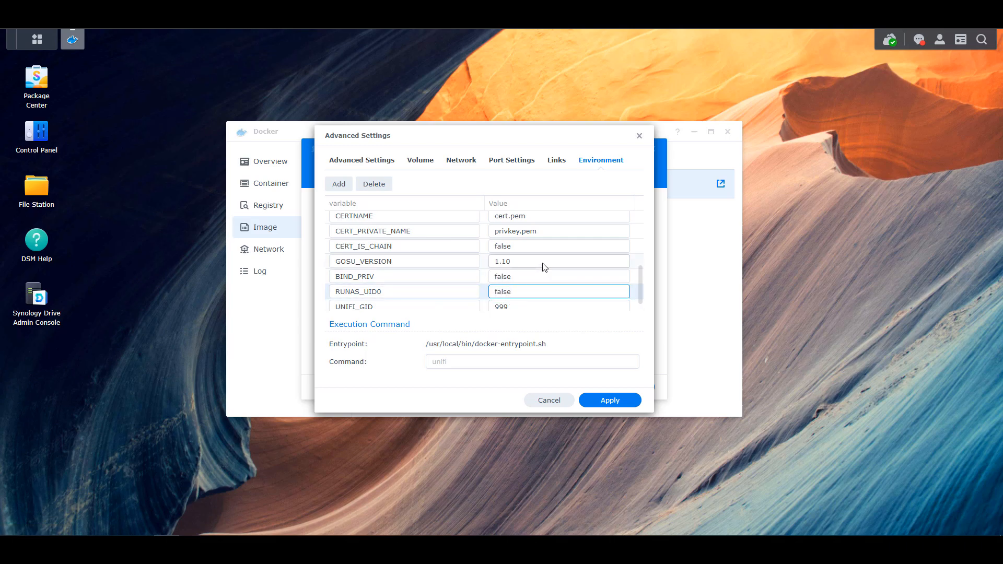
click(558, 261)
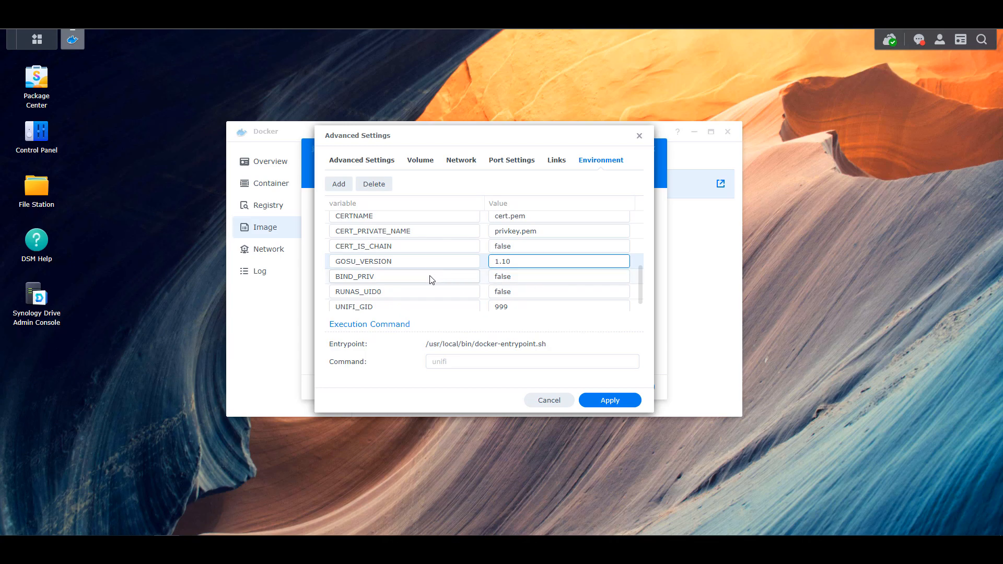
mouse_move(432, 291)
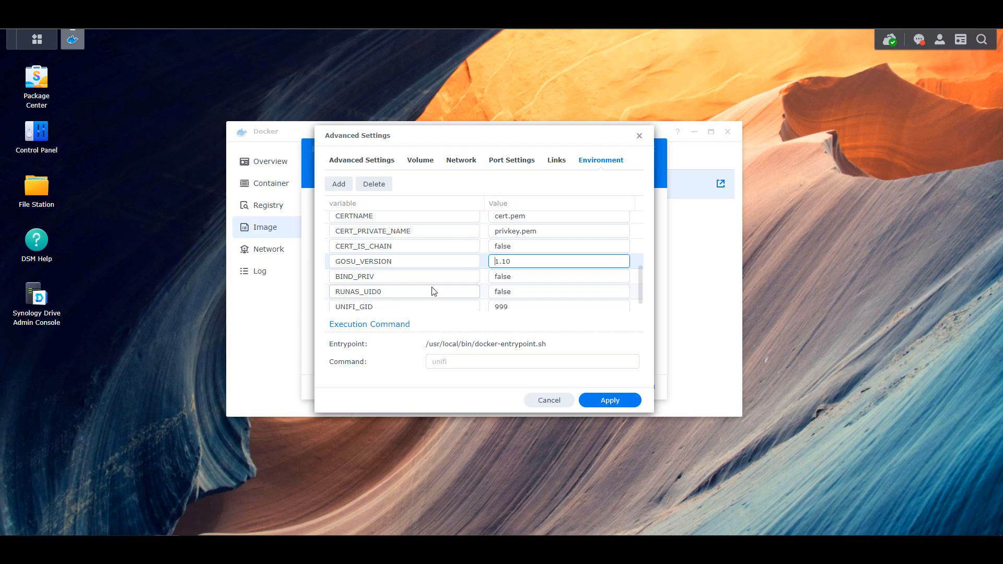
mouse_move(613, 393)
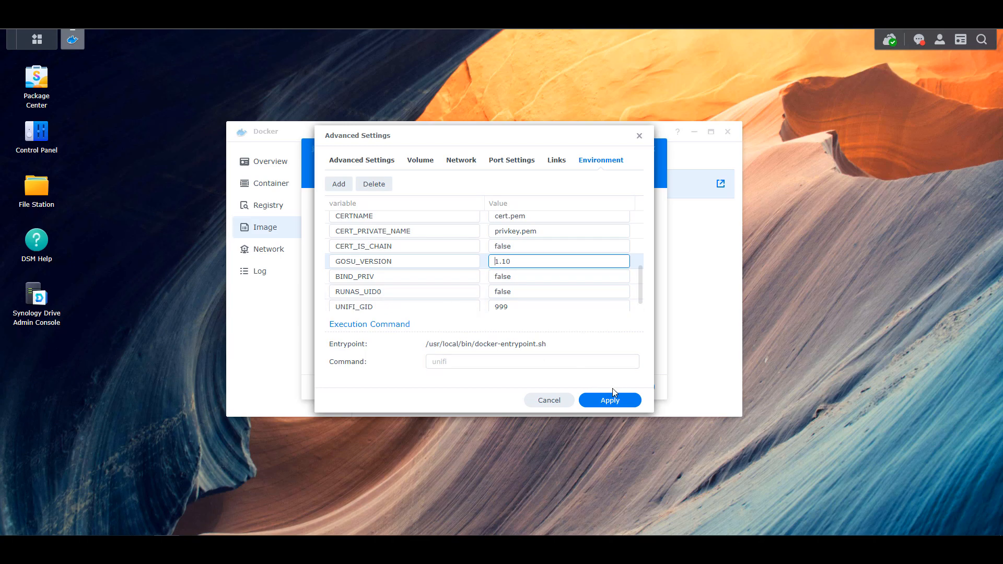
Step: Apply the settings, finish the wizard, and view the running Unifi-Controller container
click(608, 400)
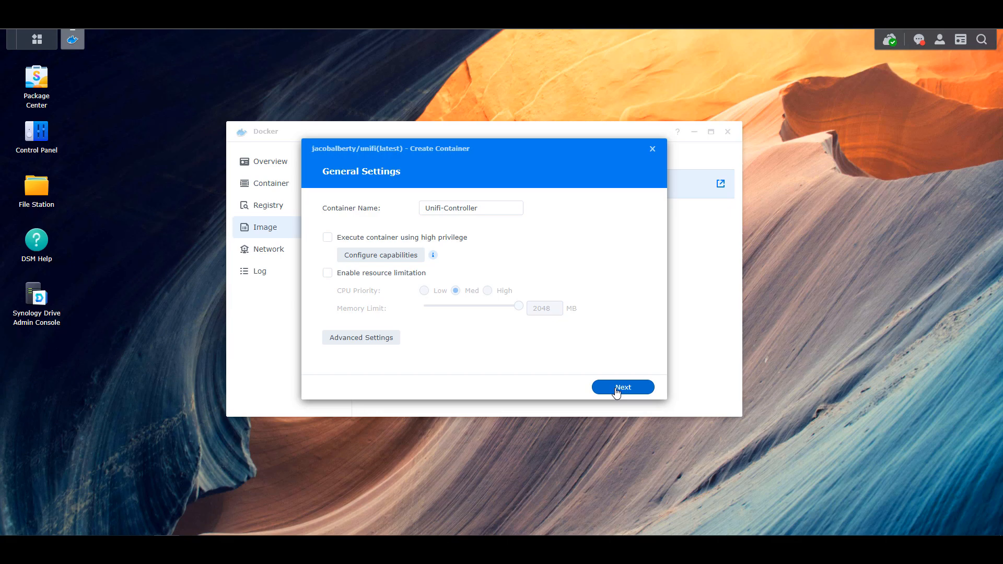
click(622, 387)
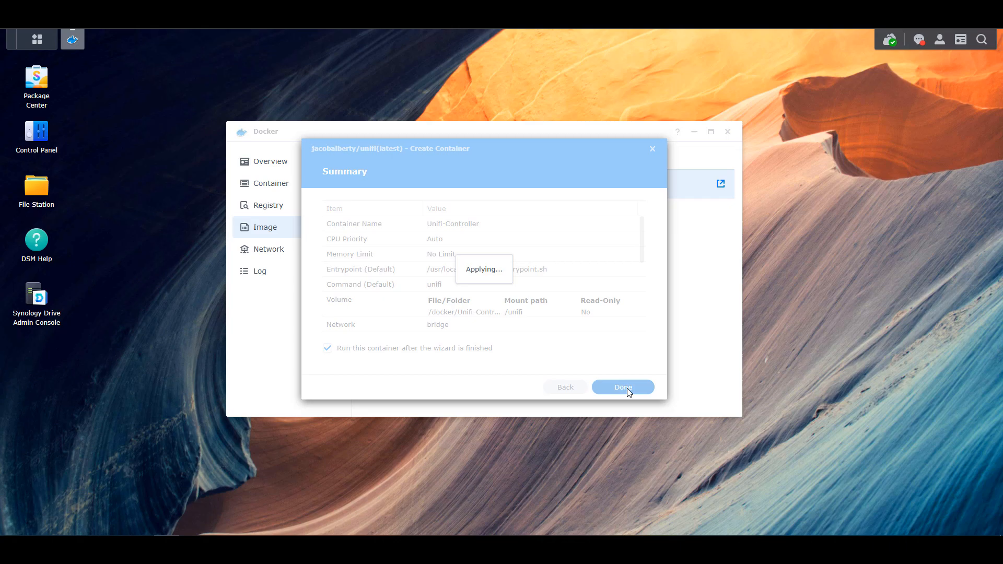
click(621, 387)
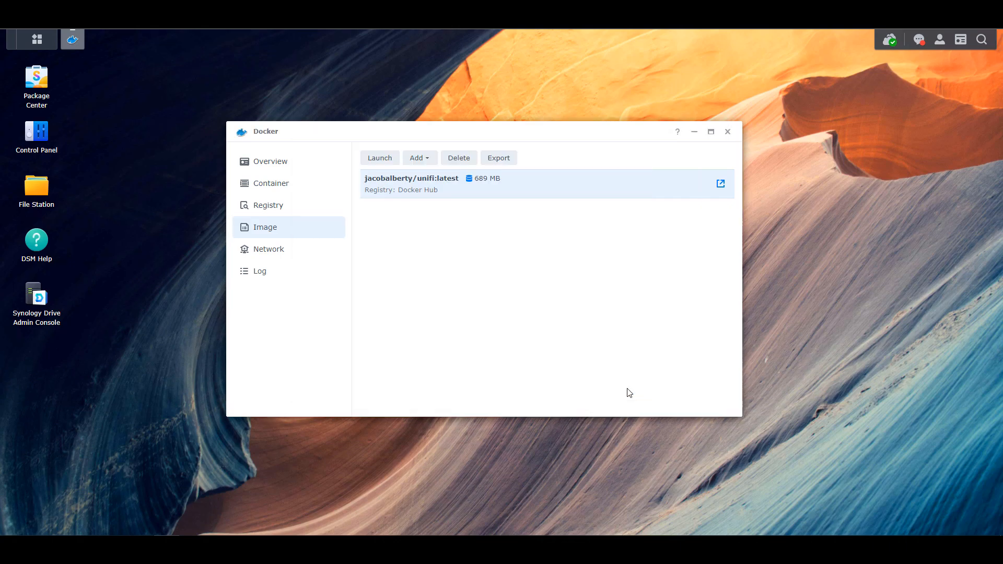
click(271, 183)
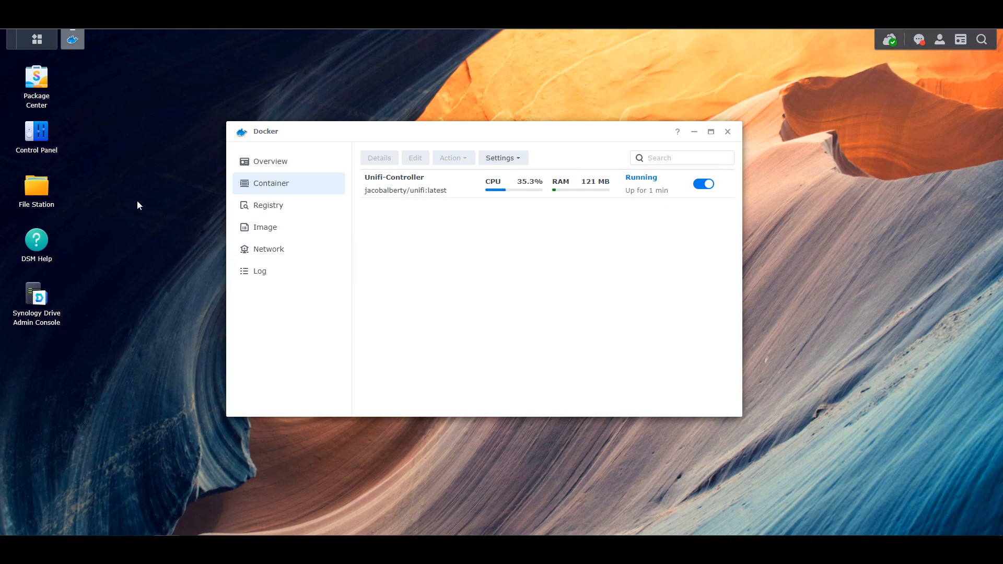
Step: Go to Control Panel's Security firewall settings and select the UniFi TCP port rule
click(37, 138)
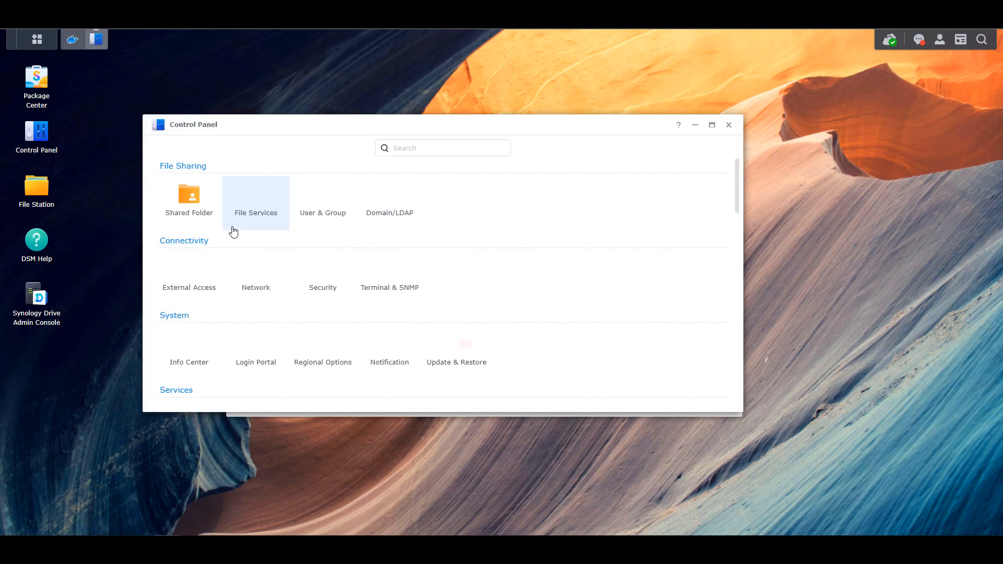
click(322, 287)
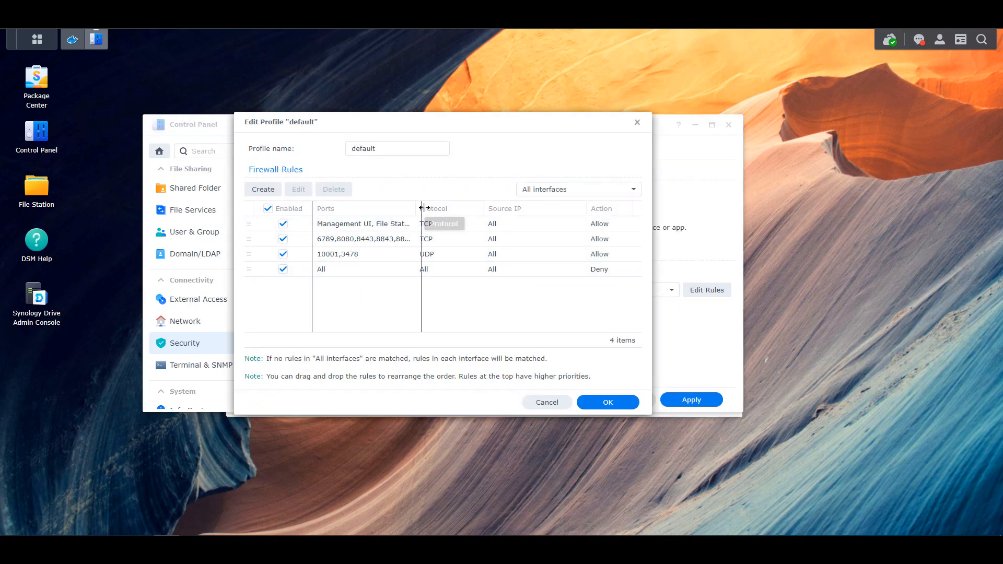
click(363, 239)
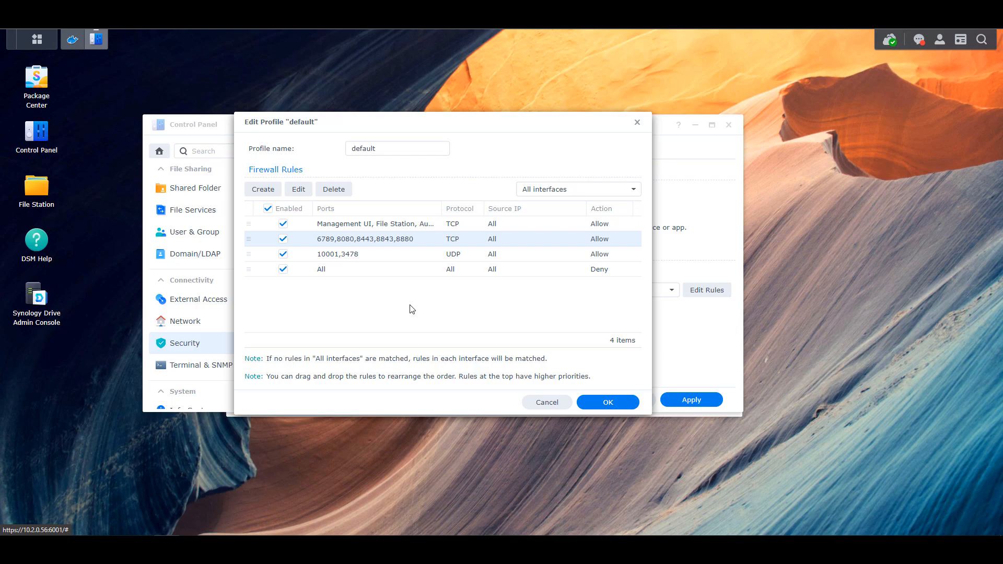
mouse_move(456, 246)
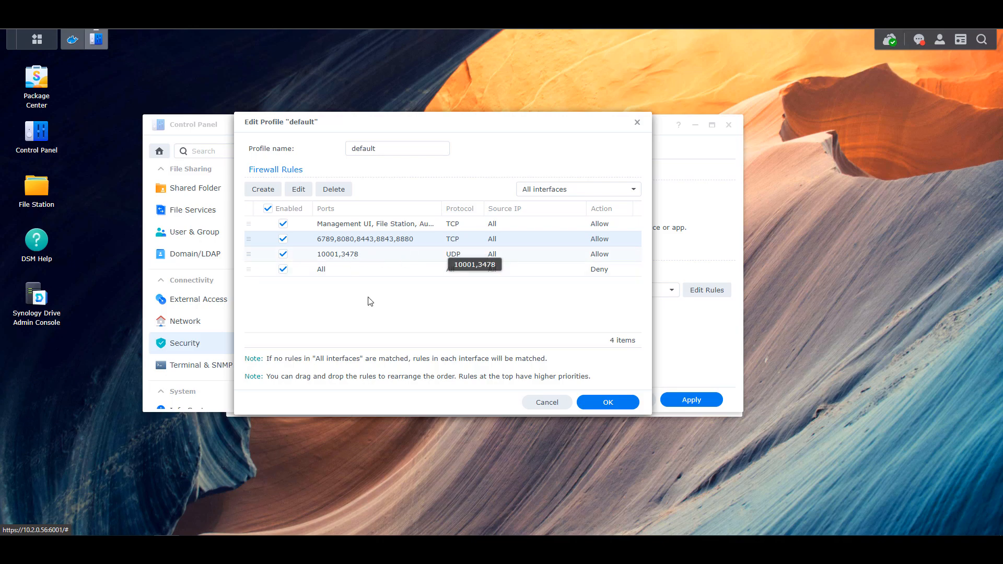
mouse_move(414, 320)
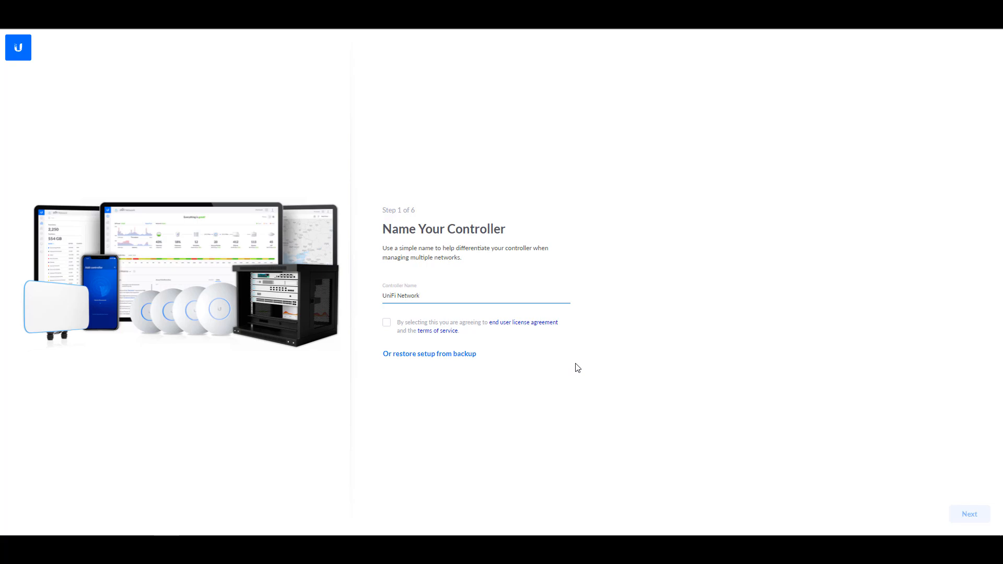
mouse_move(576, 373)
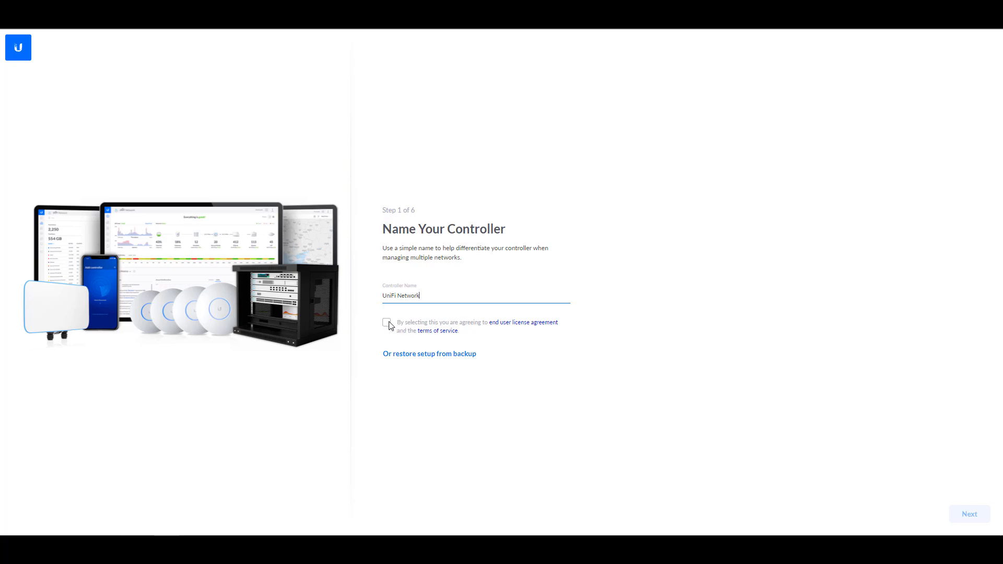
Step: Keep the controller name 'UniFi Network' and accept the license agreement and terms of service
double_click(414, 295)
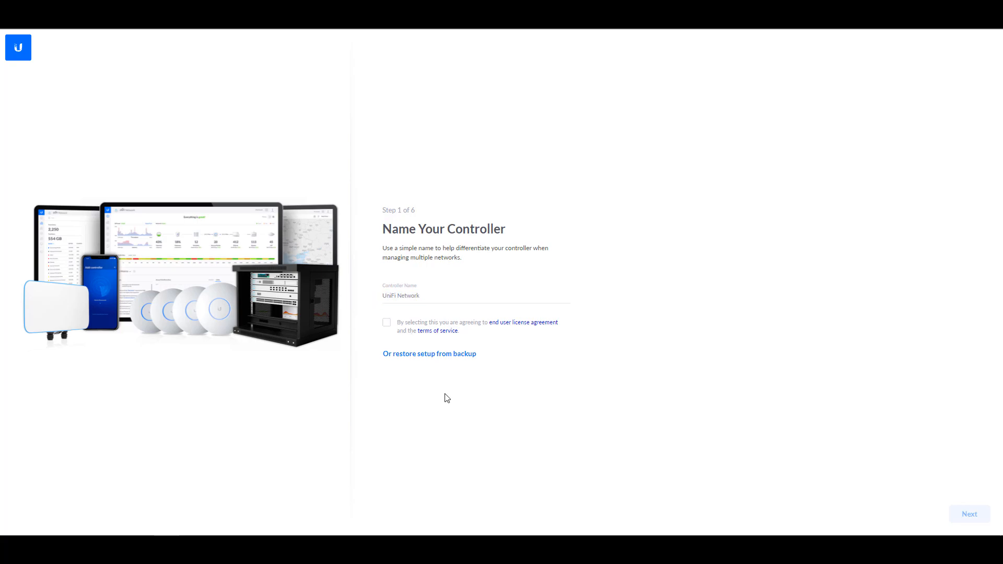
click(387, 322)
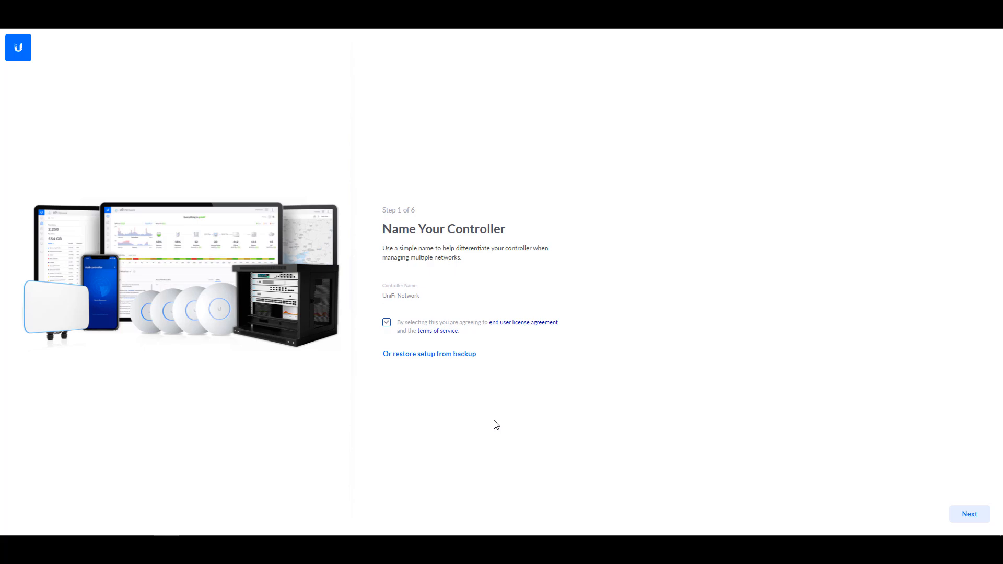
mouse_move(426, 367)
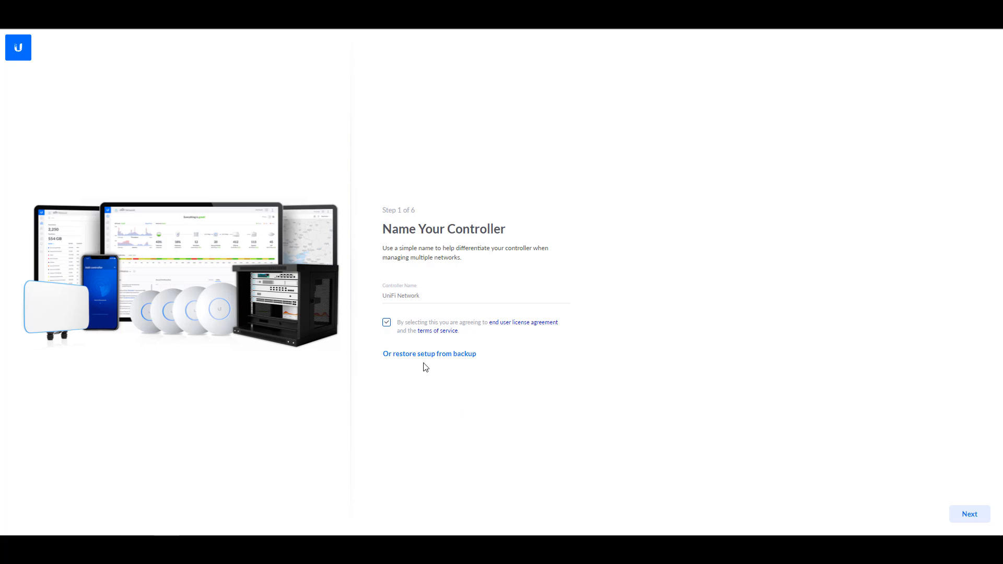
mouse_move(438, 361)
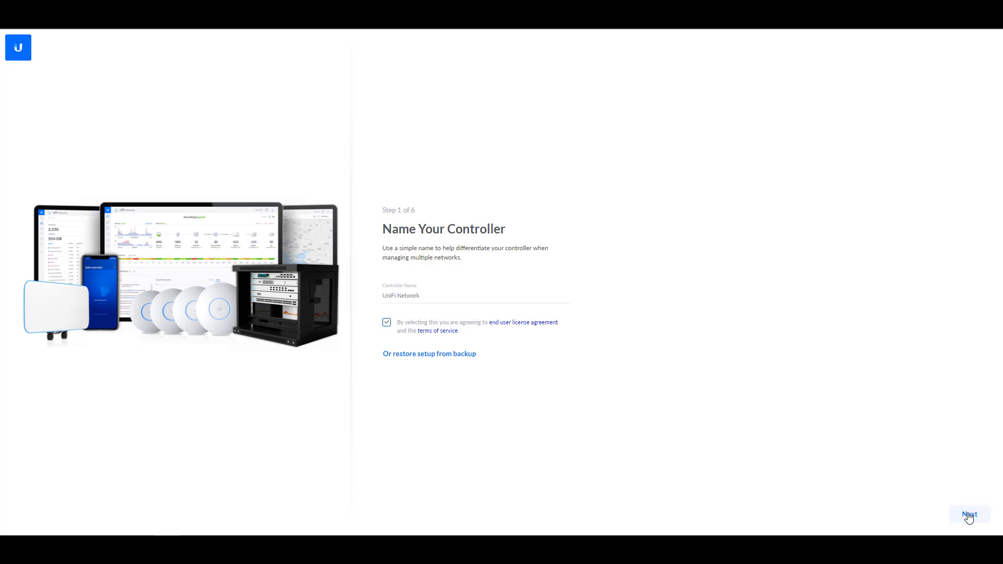
Step: Move on to the account sign-in step and choose Advanced Setup instead
click(968, 514)
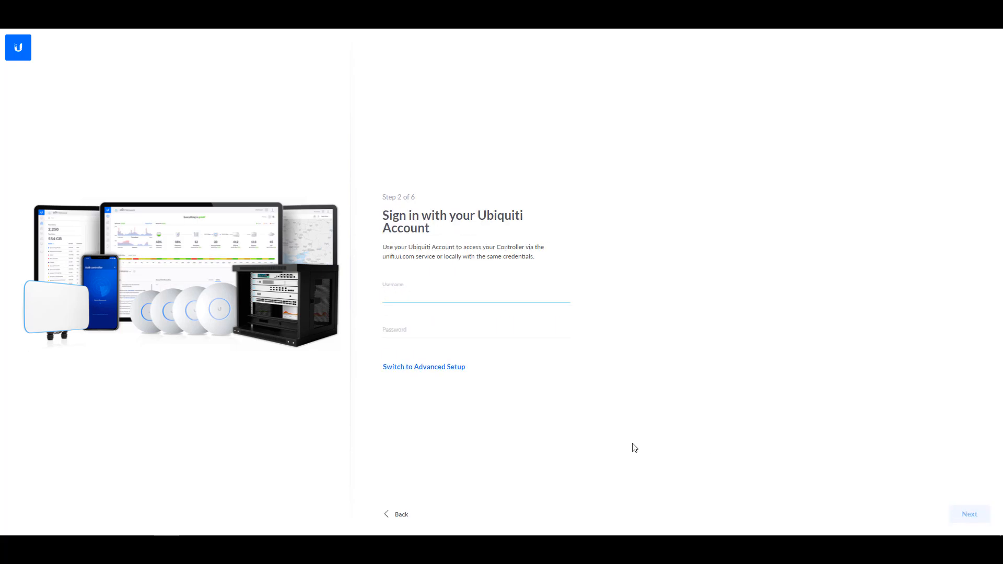
mouse_move(618, 444)
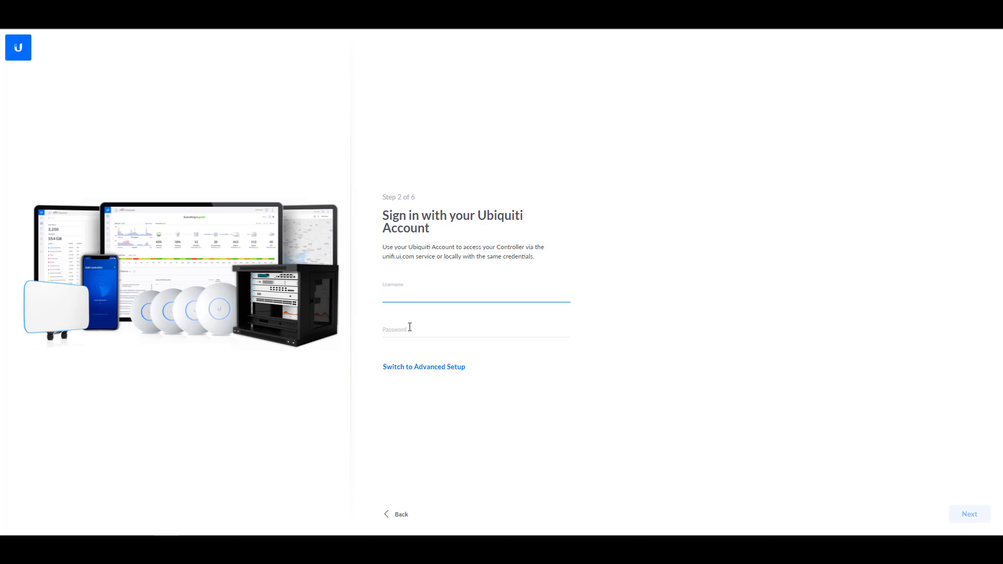
mouse_move(504, 431)
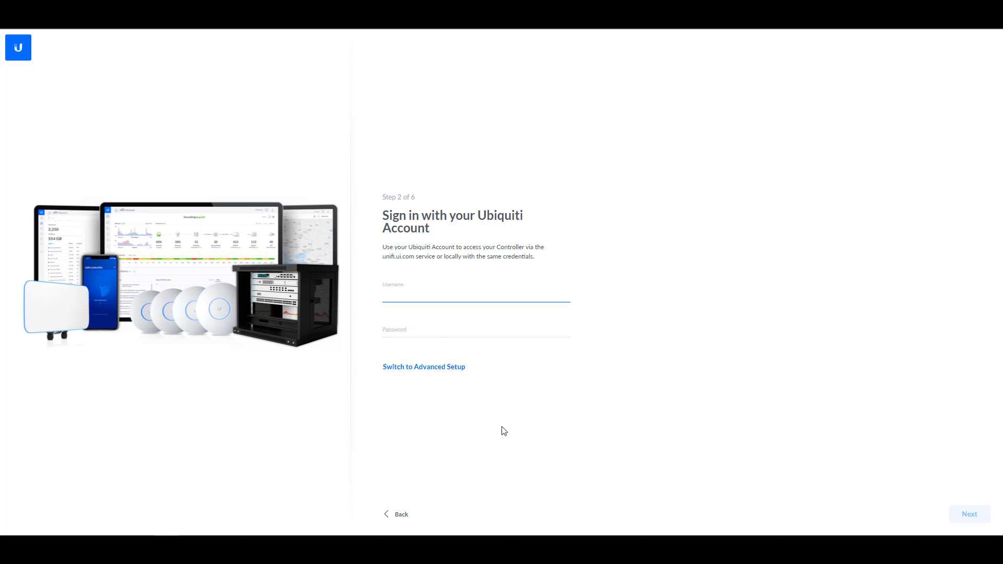
click(476, 295)
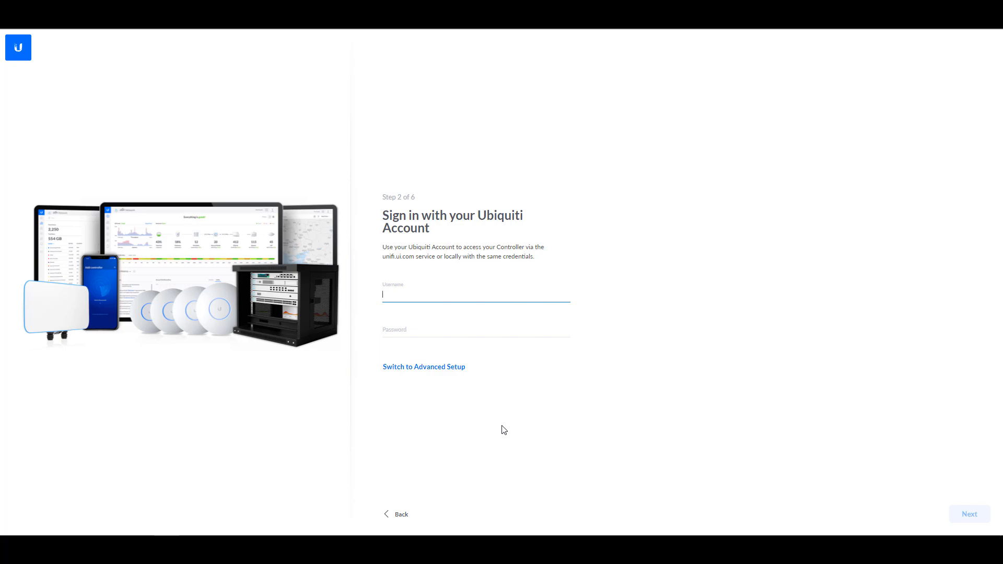
mouse_move(423, 367)
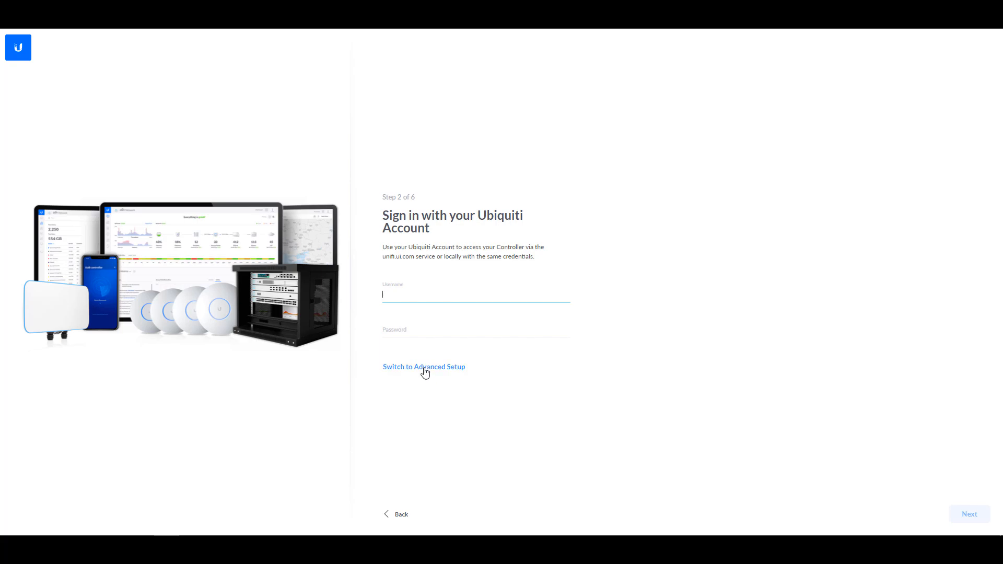
click(424, 366)
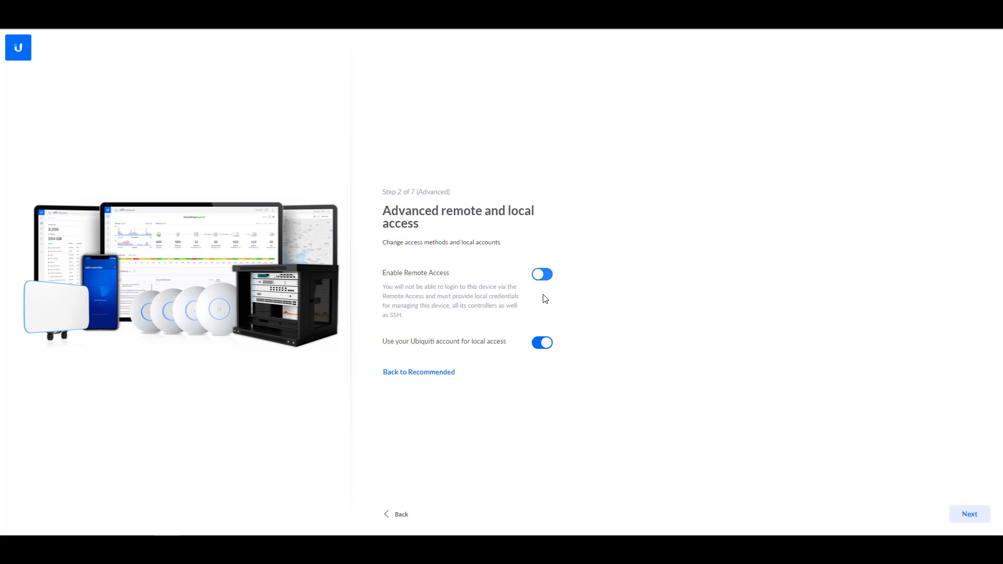
click(542, 342)
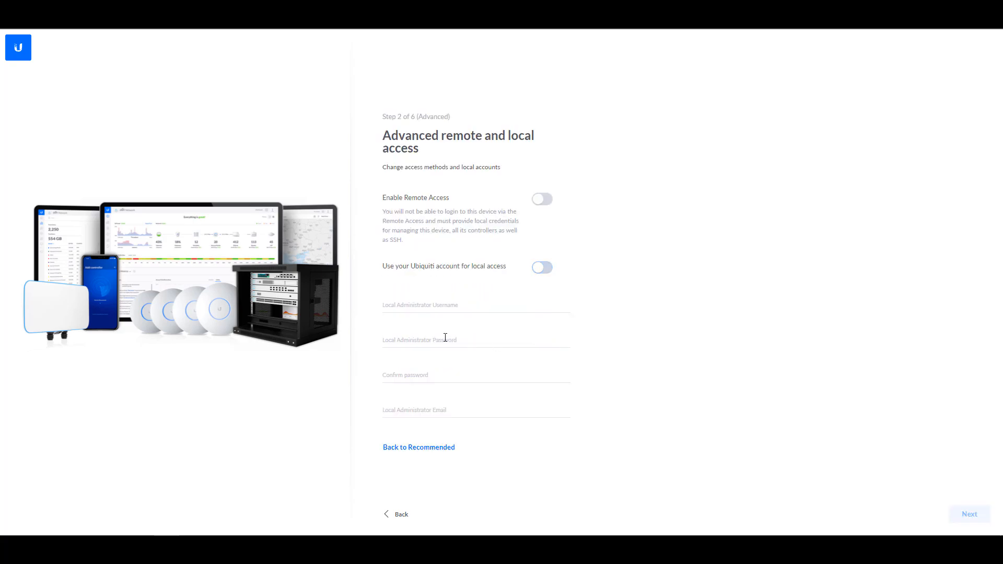
text(wundertech)
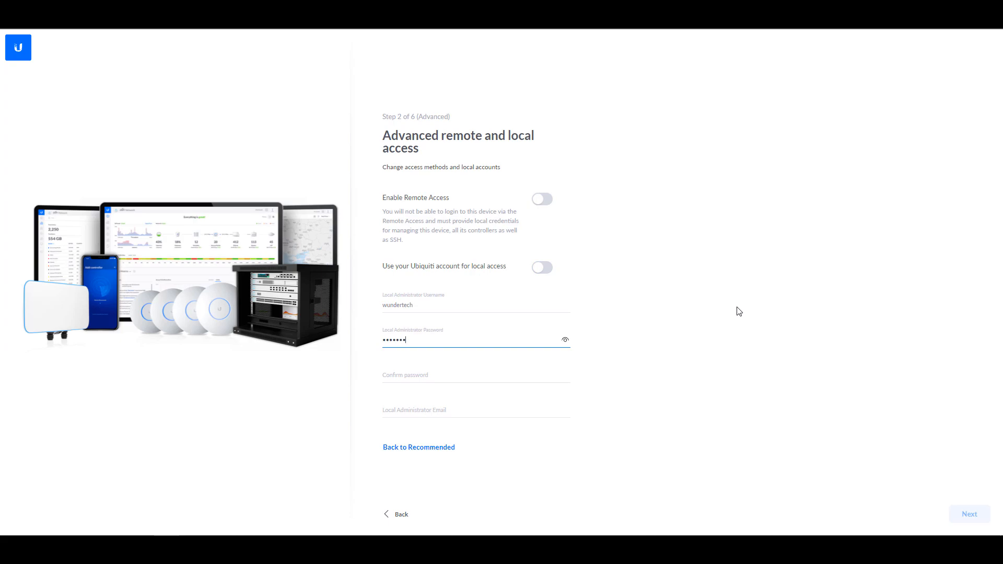
text(••••)
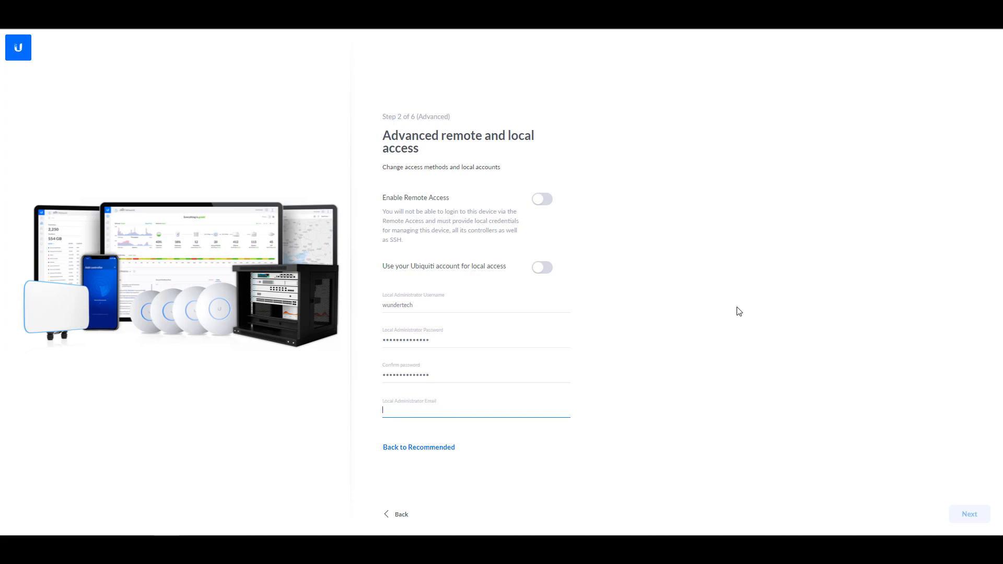
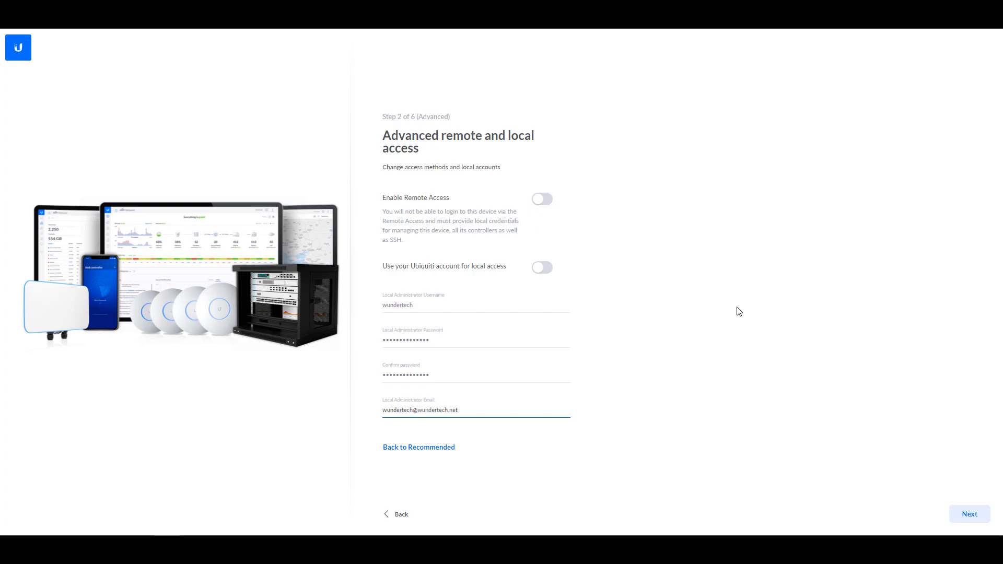
mouse_move(794, 365)
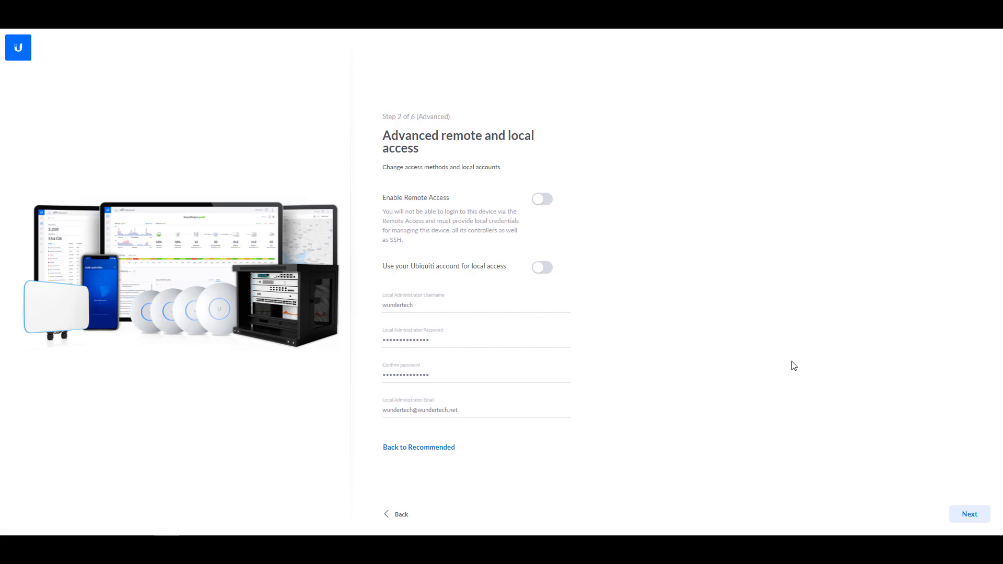
click(969, 513)
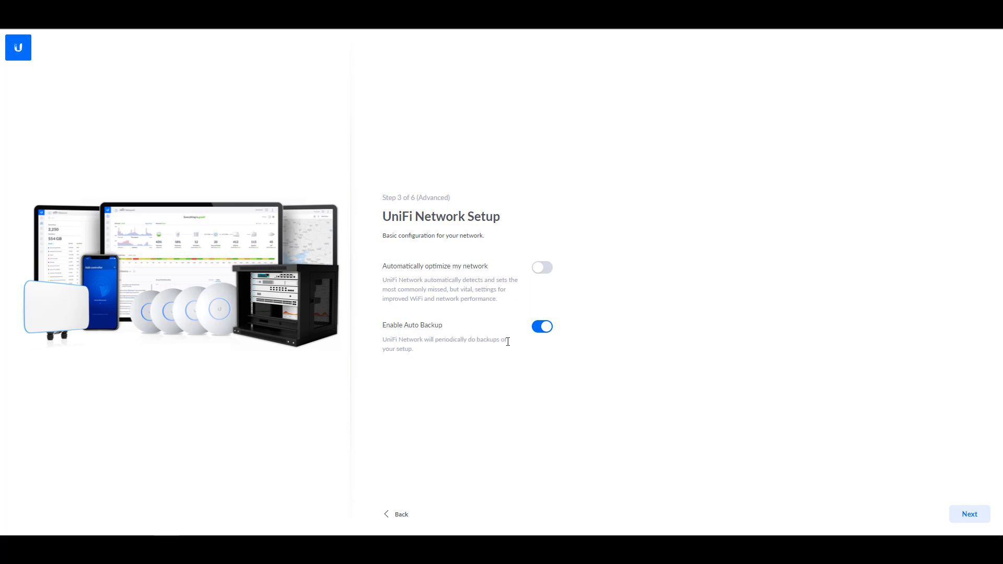
Step: Switch off the Enable Auto Backup toggle on the Network Setup step
click(541, 326)
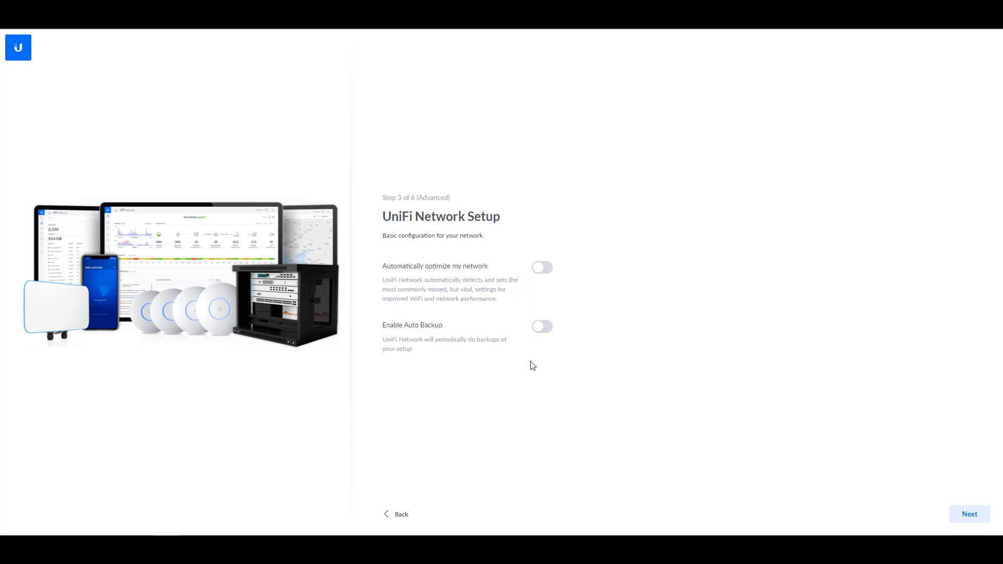
mouse_move(648, 425)
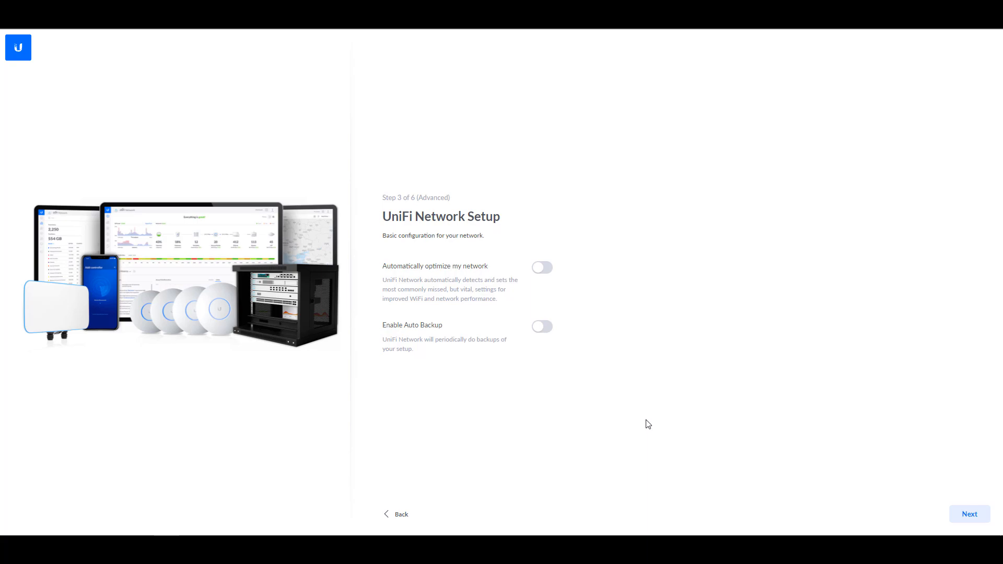
mouse_move(846, 475)
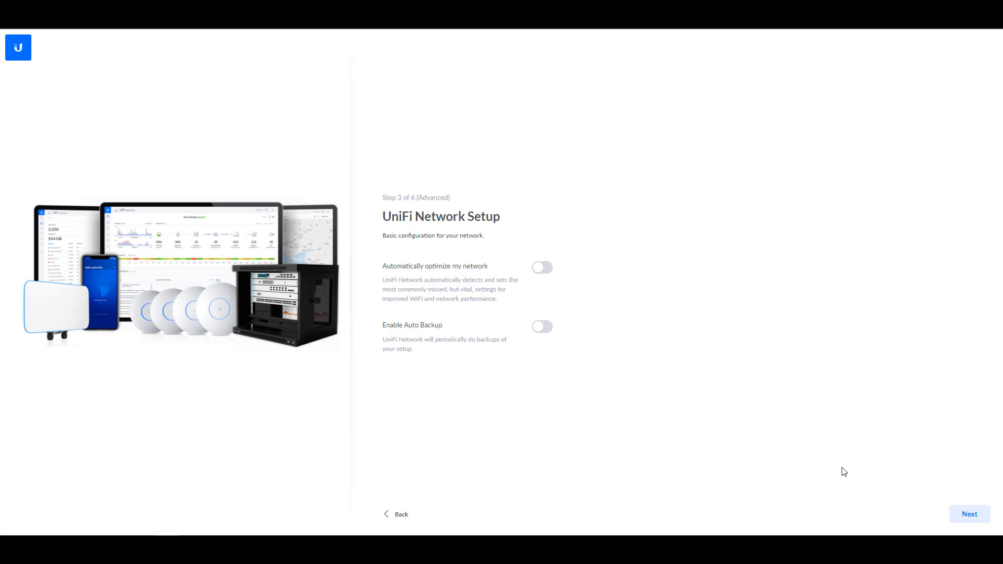
mouse_move(971, 490)
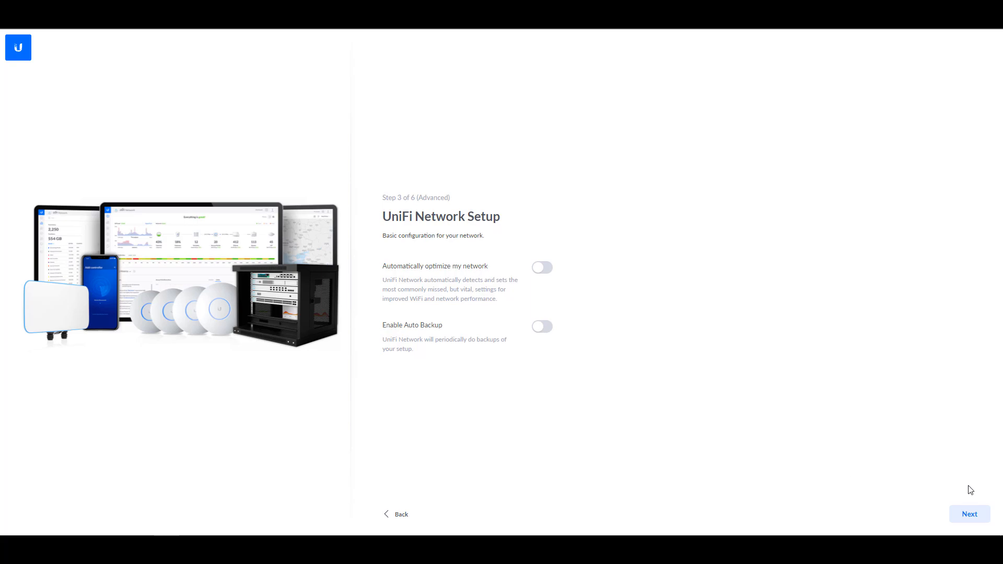
Step: Advance the wizard from Network Setup to the Devices Setup step
click(969, 514)
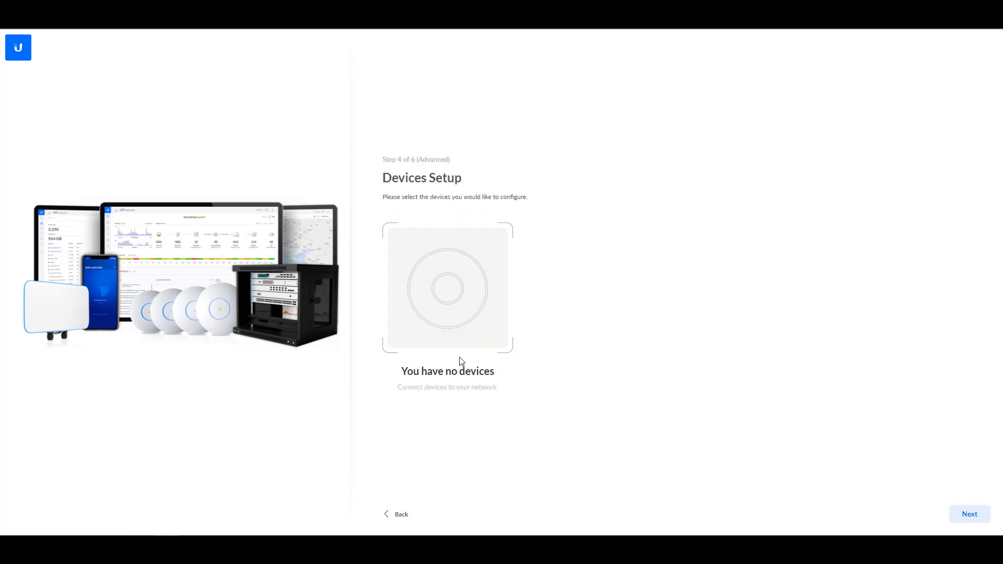
mouse_move(535, 393)
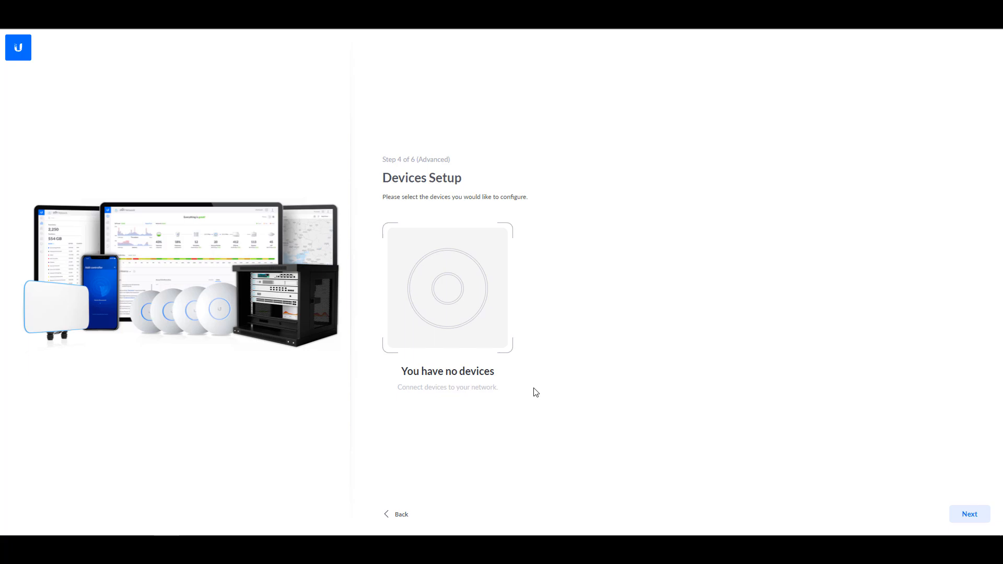
mouse_move(969, 514)
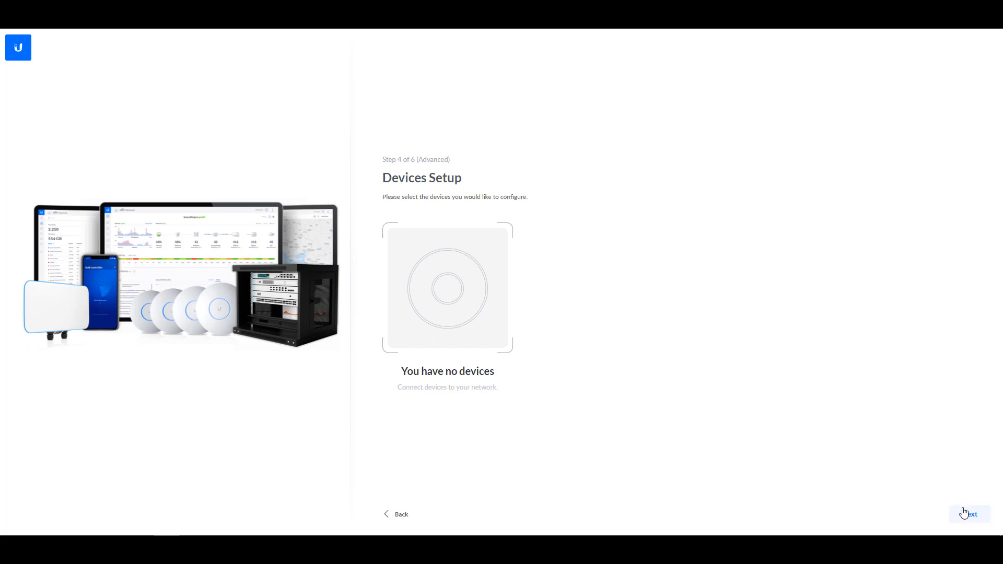
Step: Move past Devices Setup to the WiFi Setup step
click(969, 514)
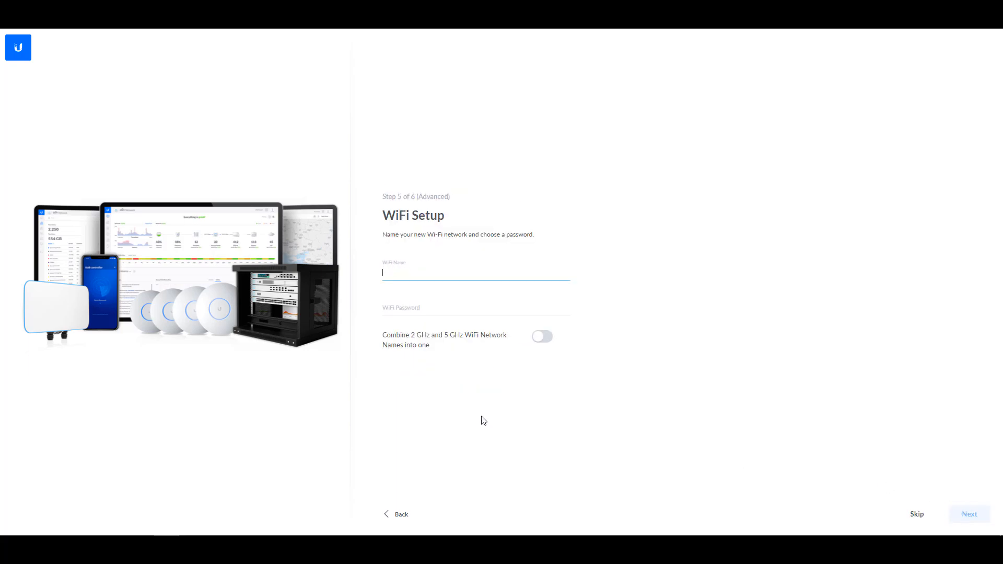
mouse_move(439, 277)
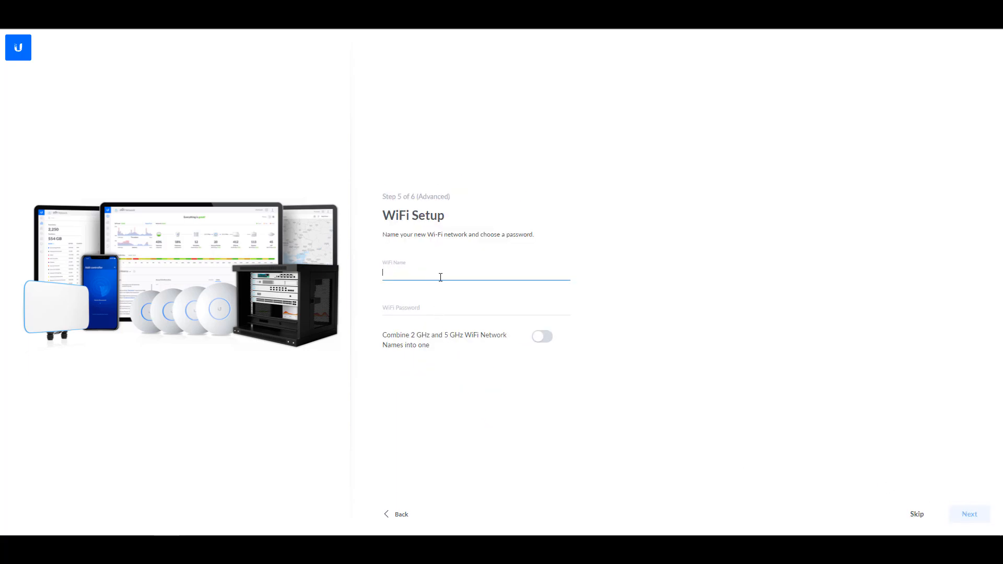
mouse_move(582, 436)
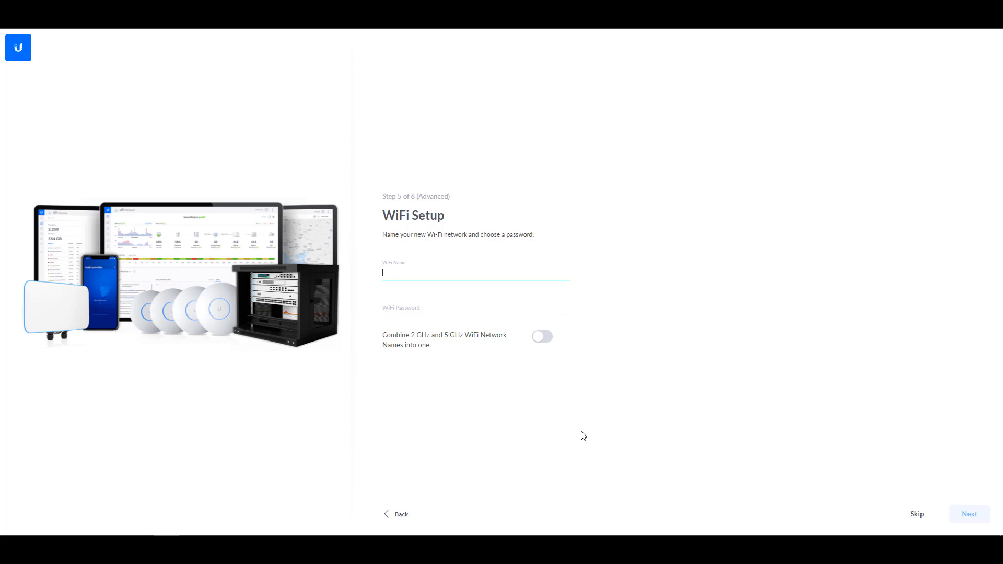
mouse_move(579, 432)
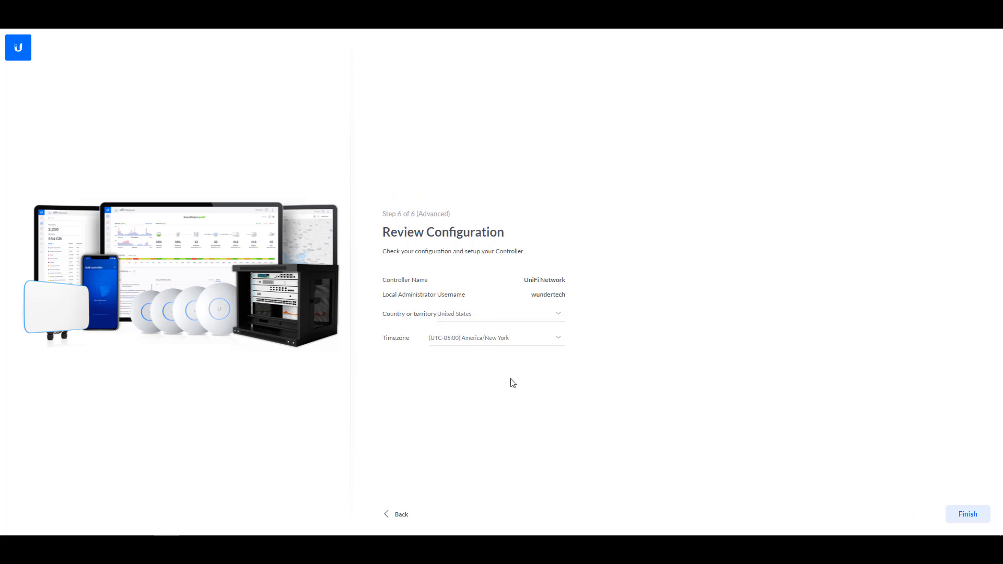
click(968, 513)
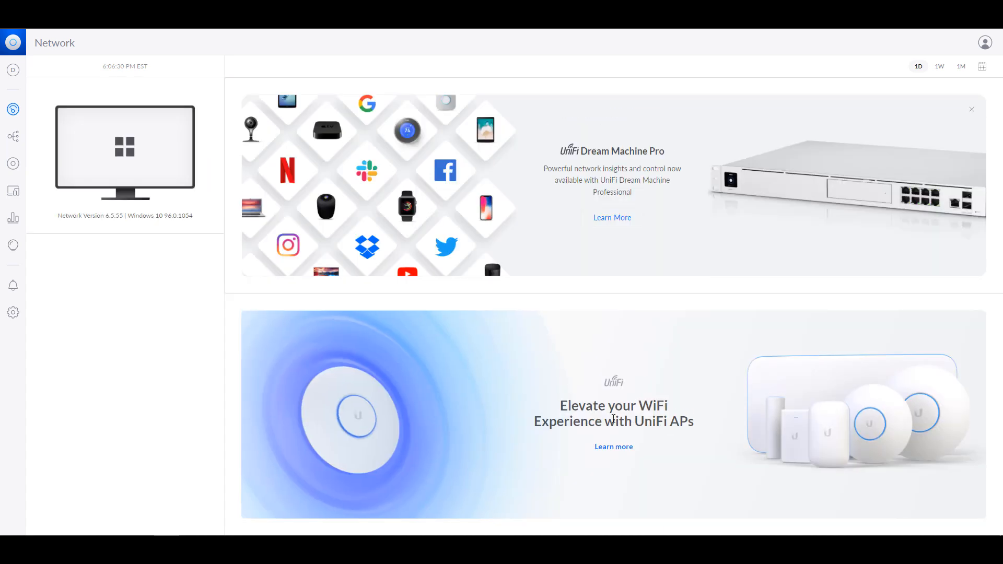
mouse_move(213, 366)
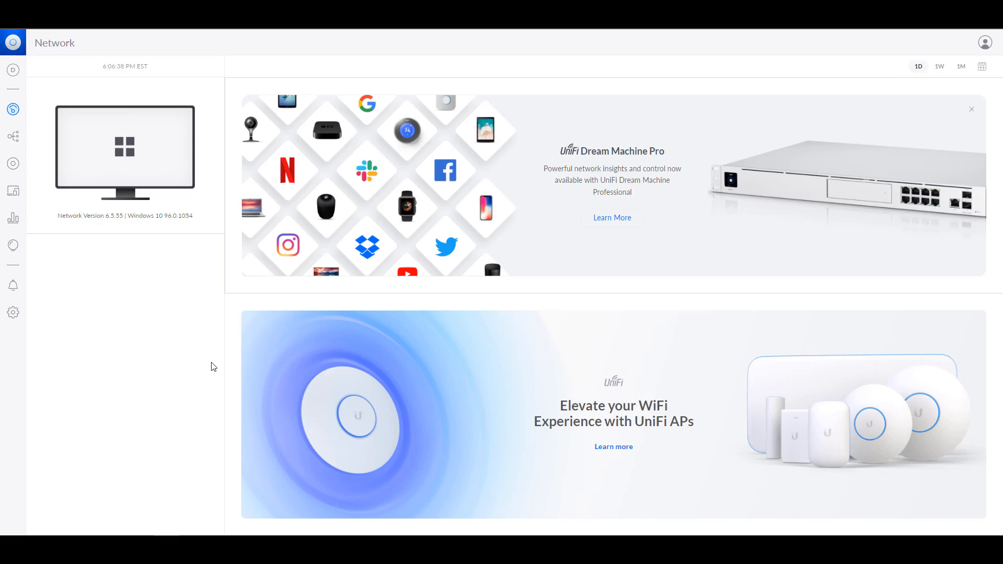
mouse_move(108, 333)
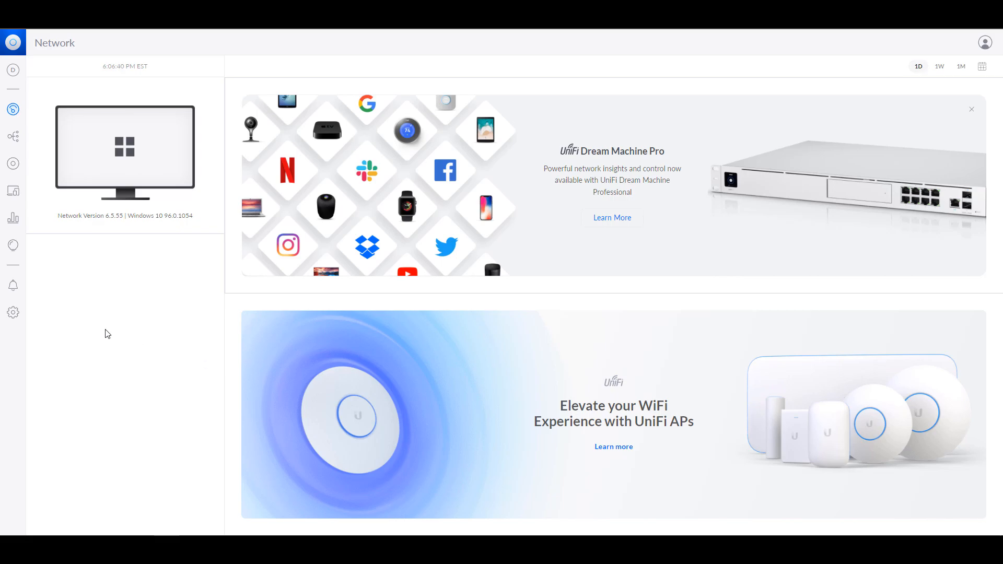
Step: Open the controller Settings from the left sidebar gear icon
click(13, 313)
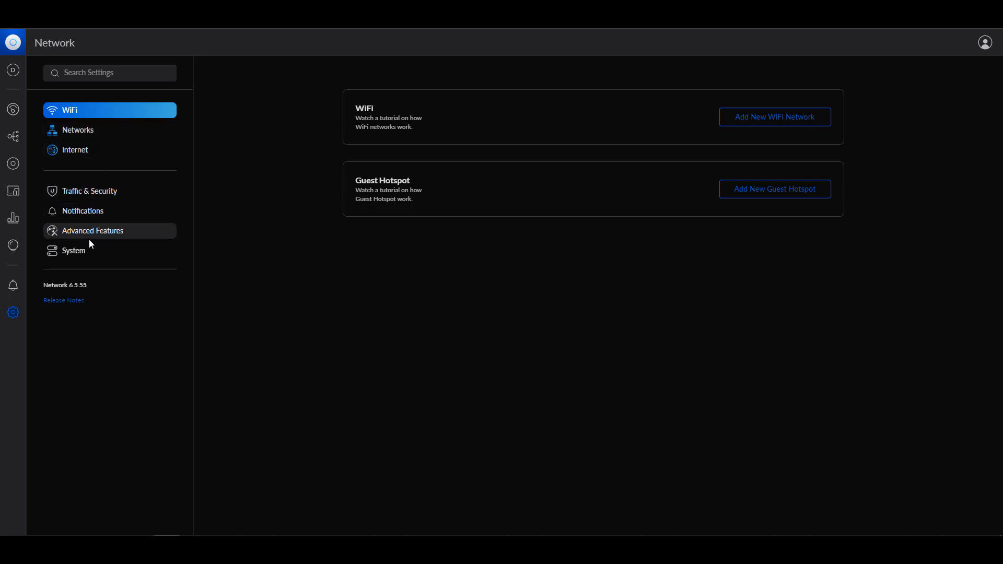
Step: Browse the System and Traffic & Security settings, then return to the Dashboard
click(74, 250)
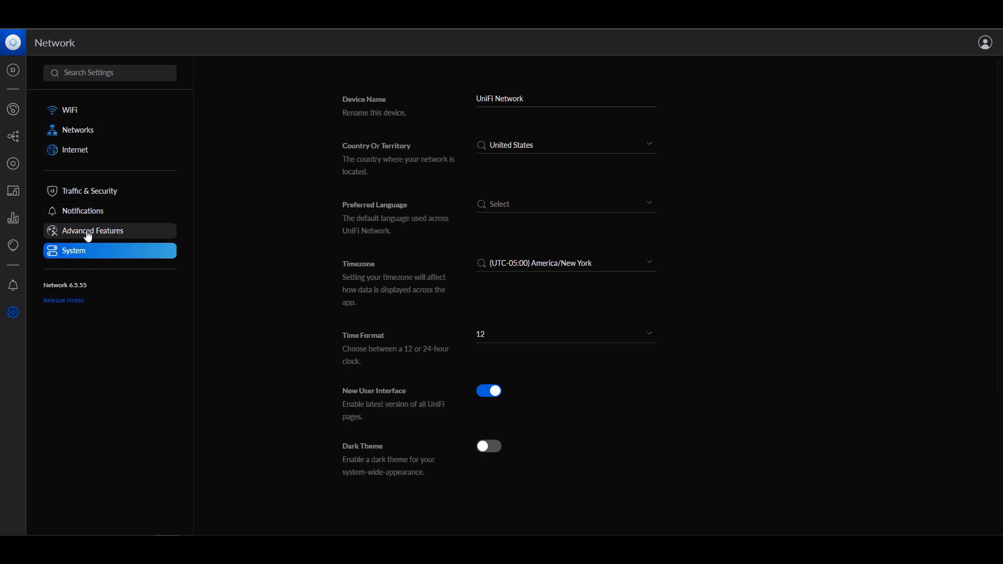
mouse_move(90, 191)
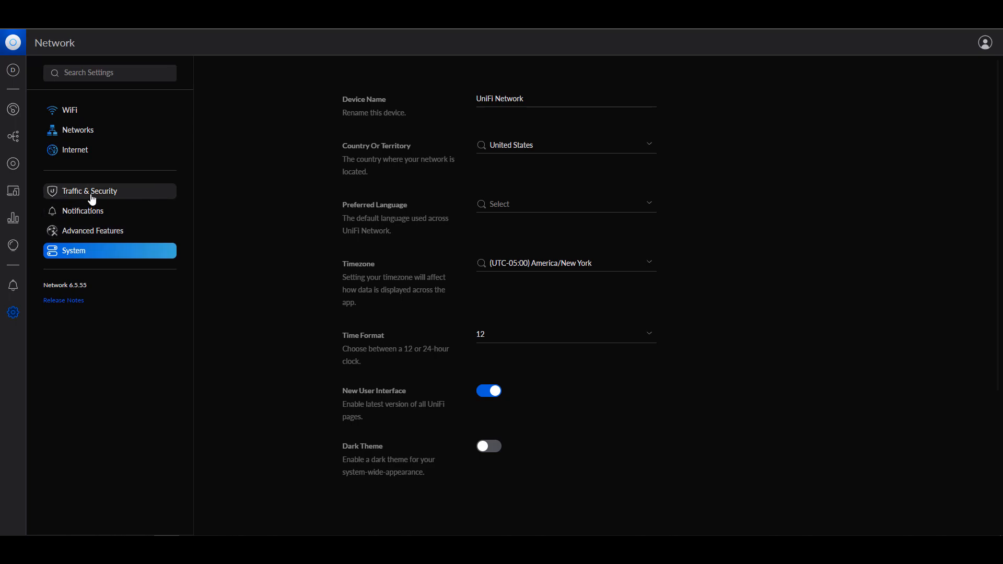
click(89, 191)
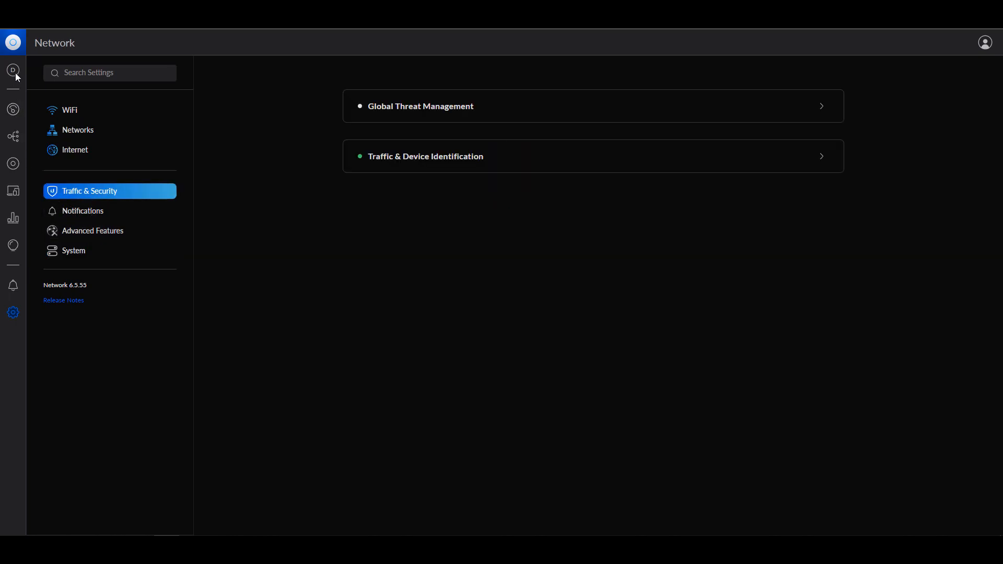
mouse_move(12, 109)
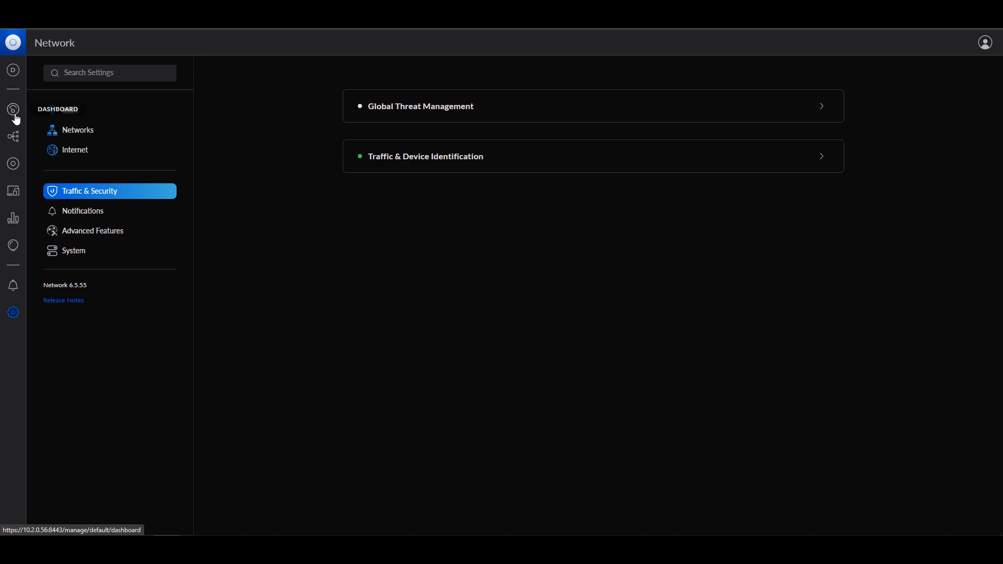
click(13, 109)
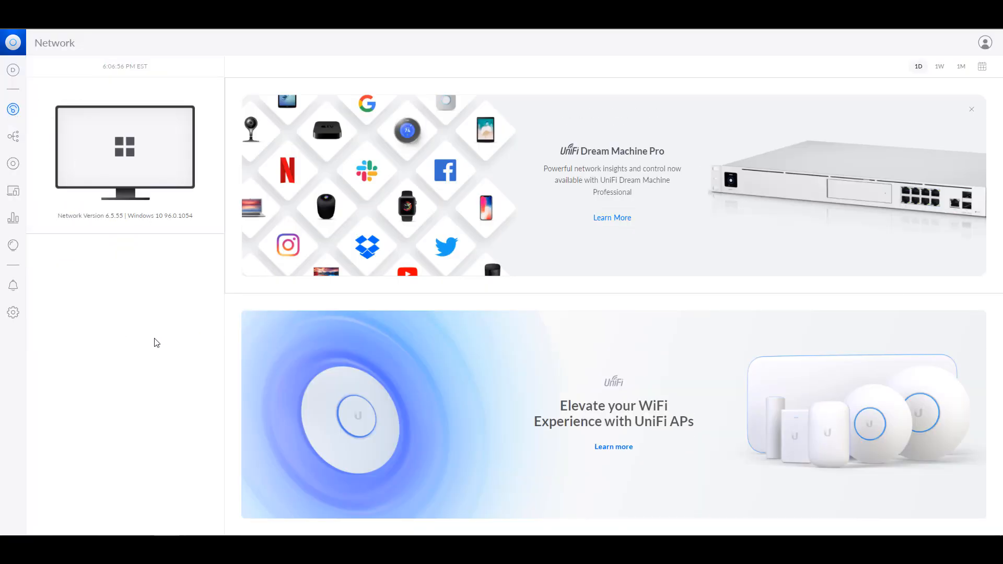